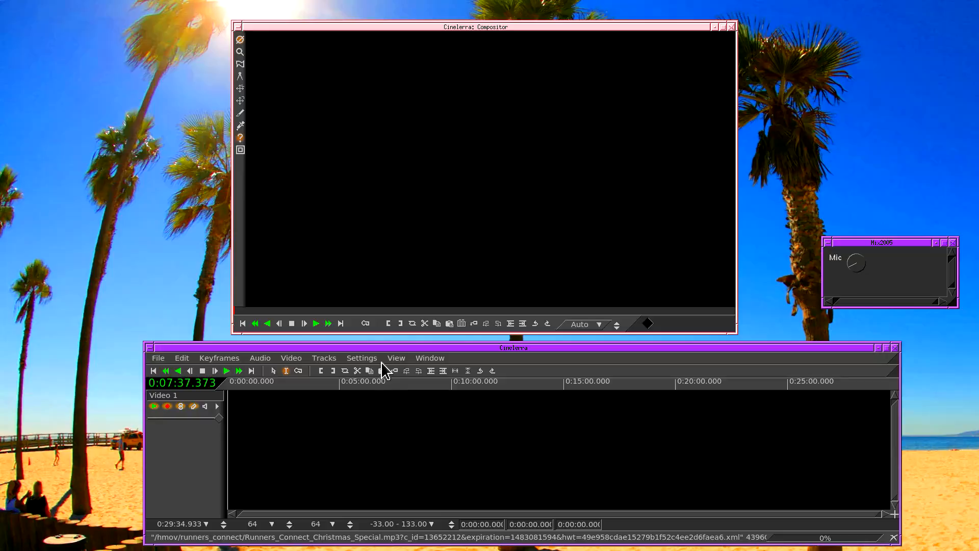
mouse_move(361, 358)
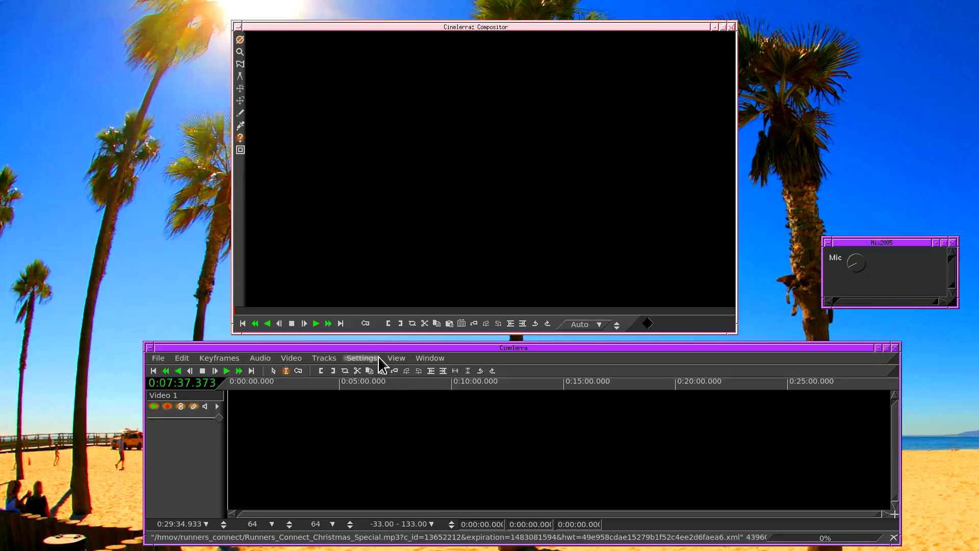
mouse_move(378, 365)
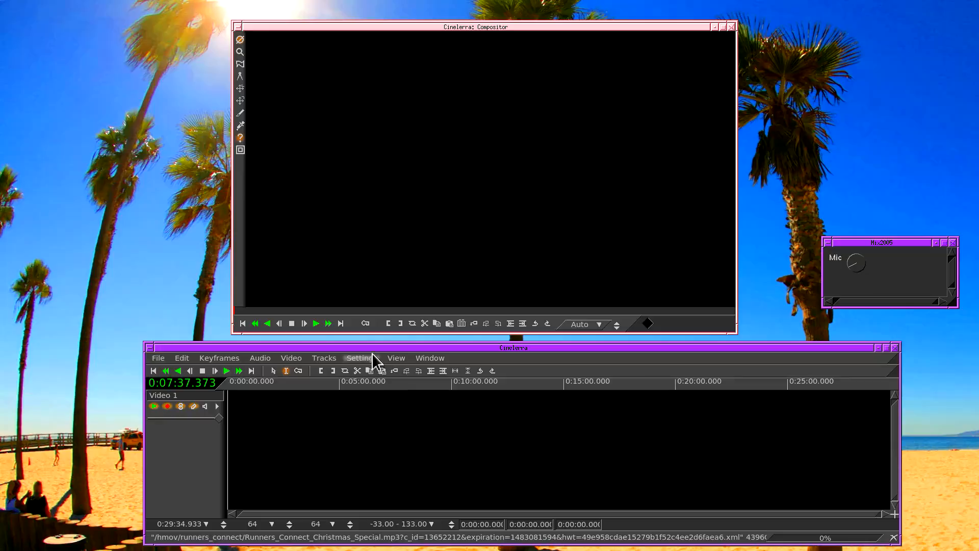
mouse_move(374, 367)
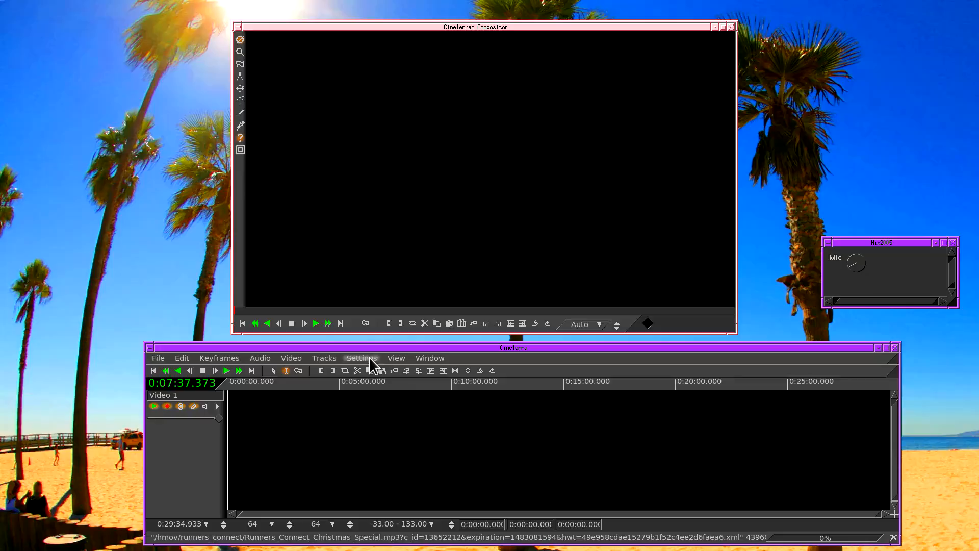
Open Settings > Preferences to view the Recording tab
click(361, 358)
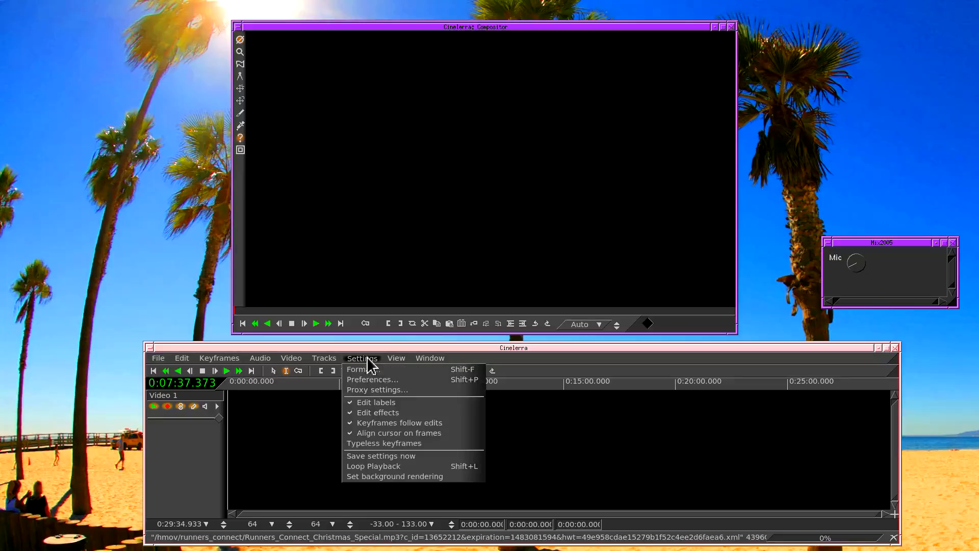
click(372, 379)
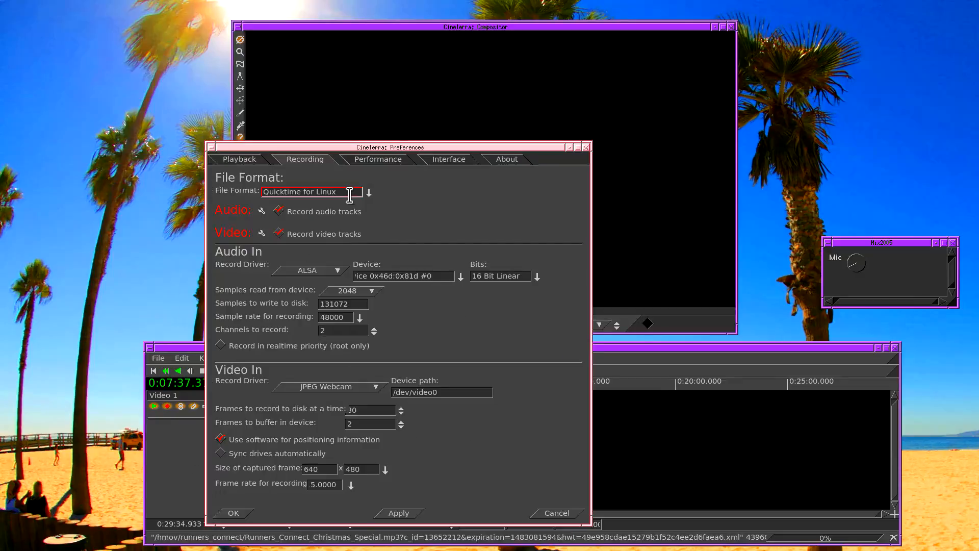
Confirm JPEG Photo as the recording video compression
click(261, 210)
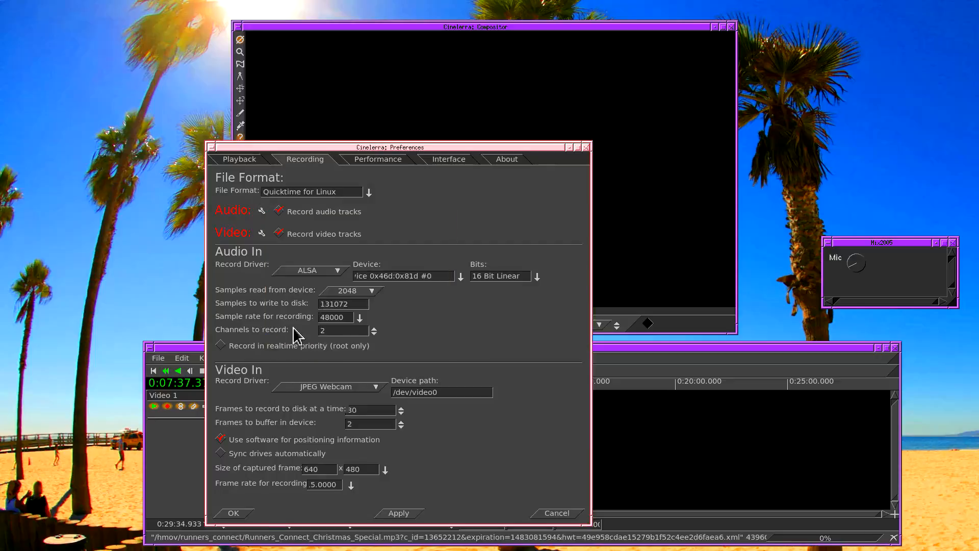
click(262, 234)
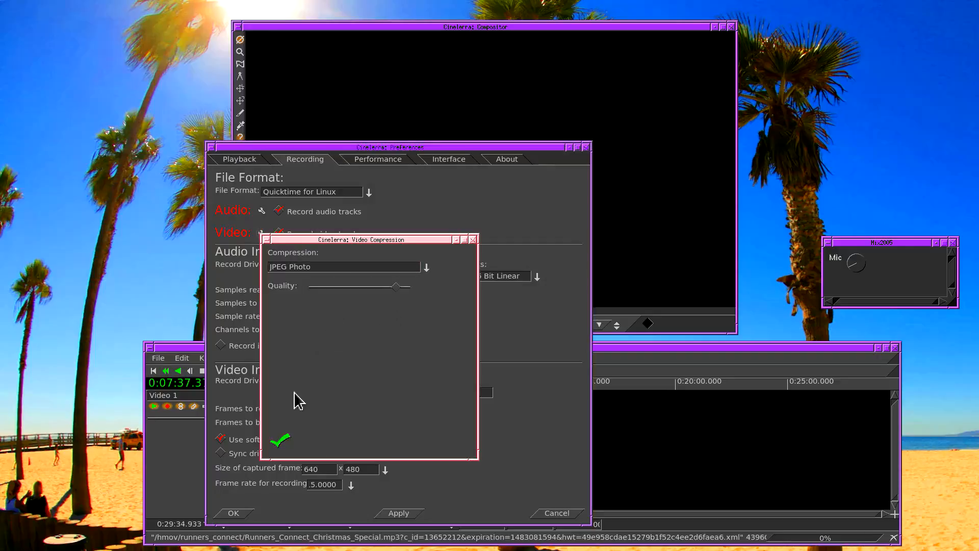
click(473, 239)
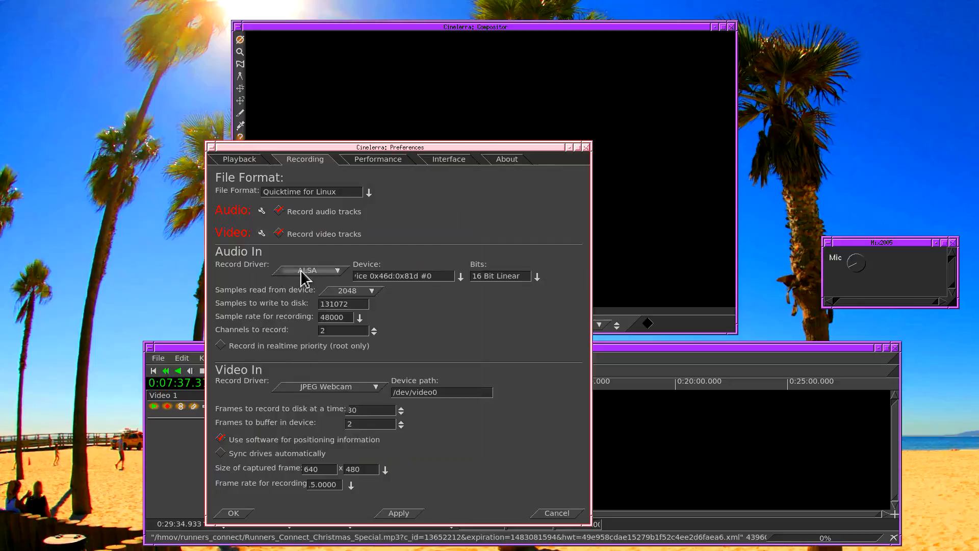
Choose the USB audio device, 2048 samples read, then the sample rate list
click(461, 275)
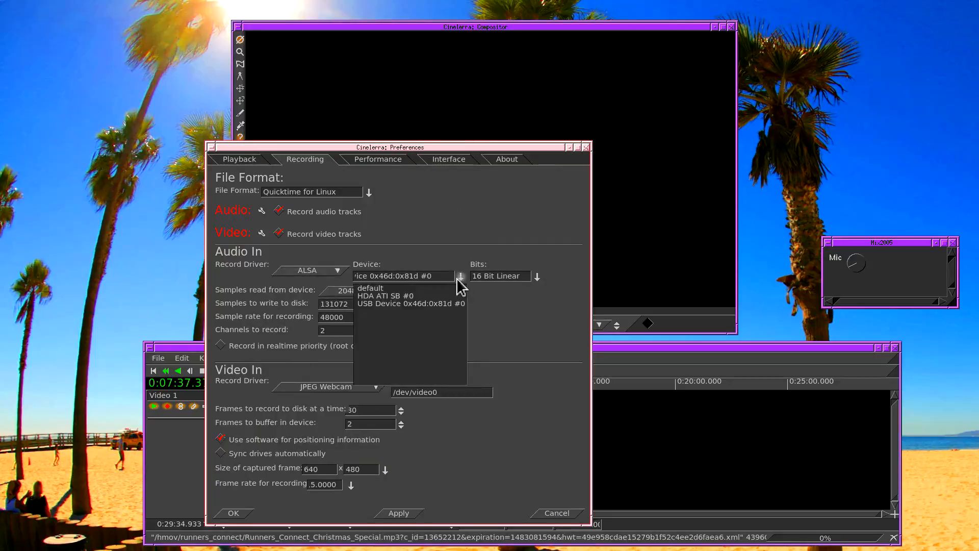
mouse_move(415, 303)
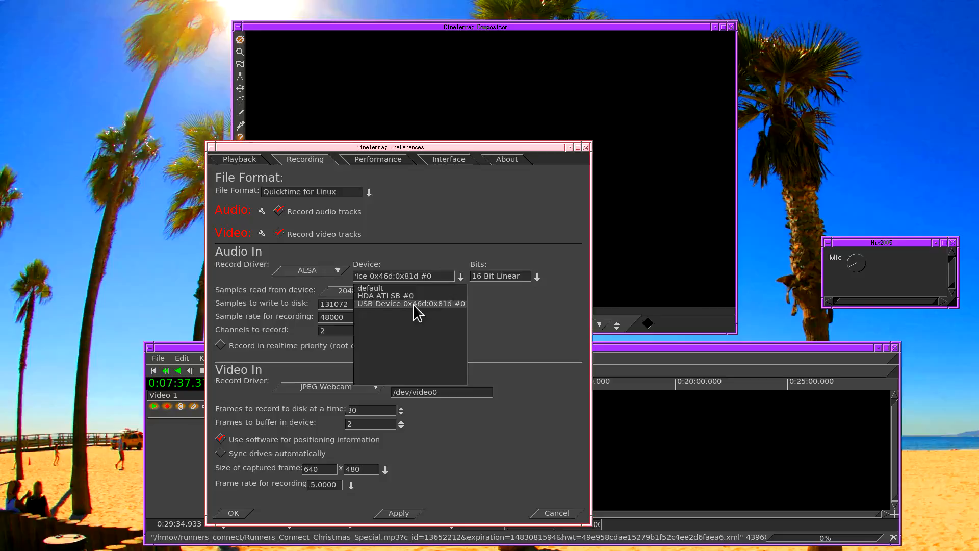
mouse_move(412, 313)
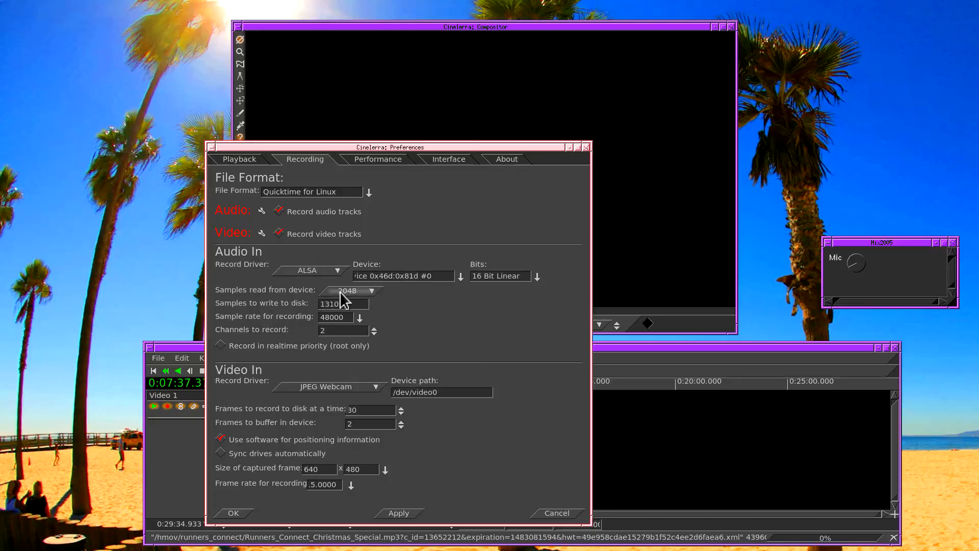
click(373, 290)
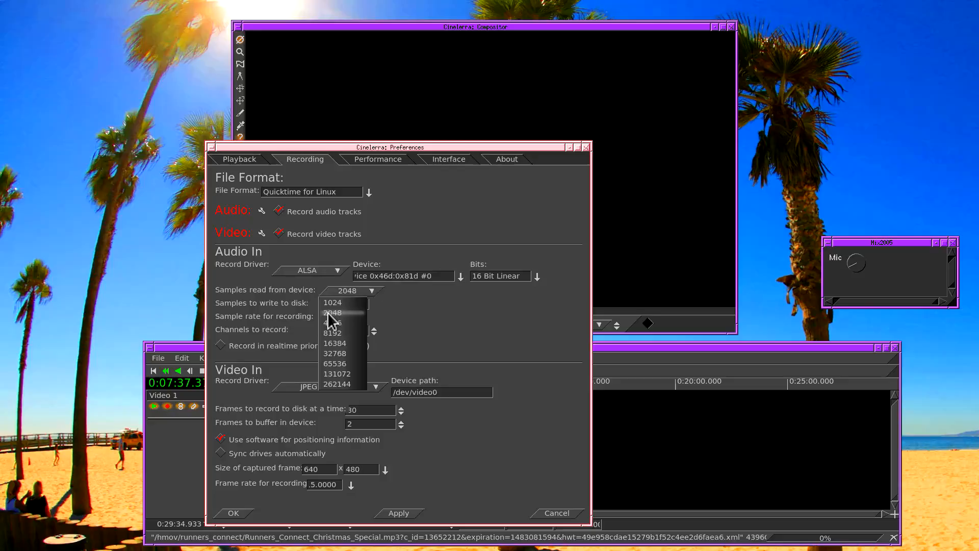
click(337, 373)
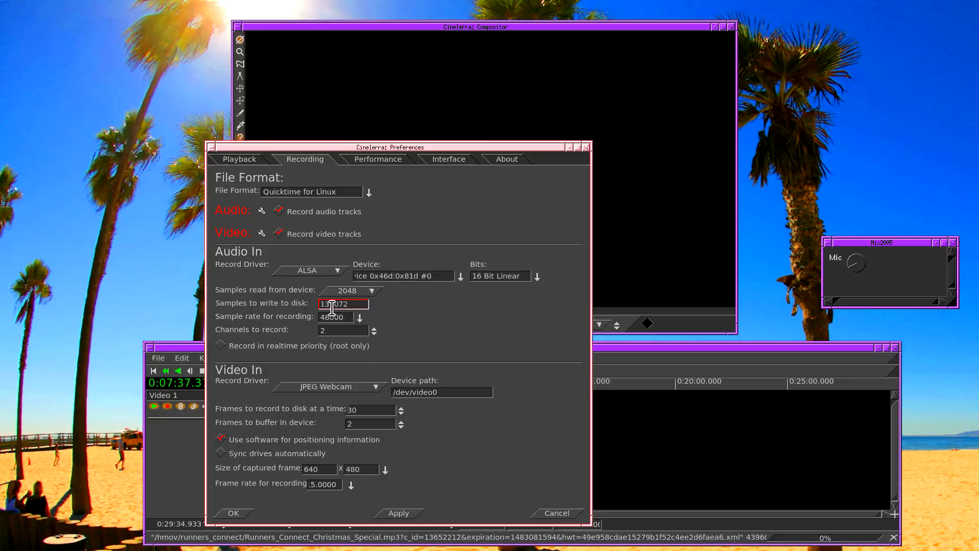
click(359, 320)
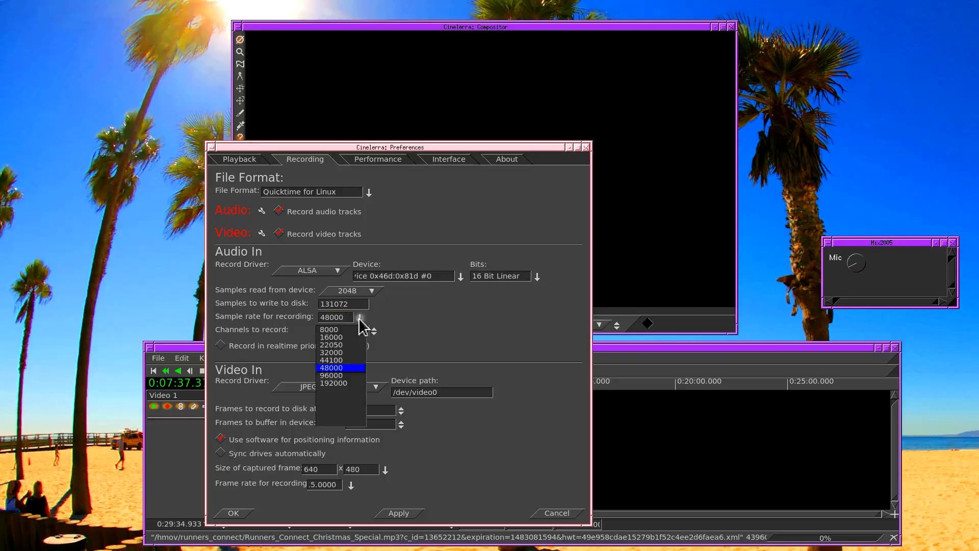
click(331, 367)
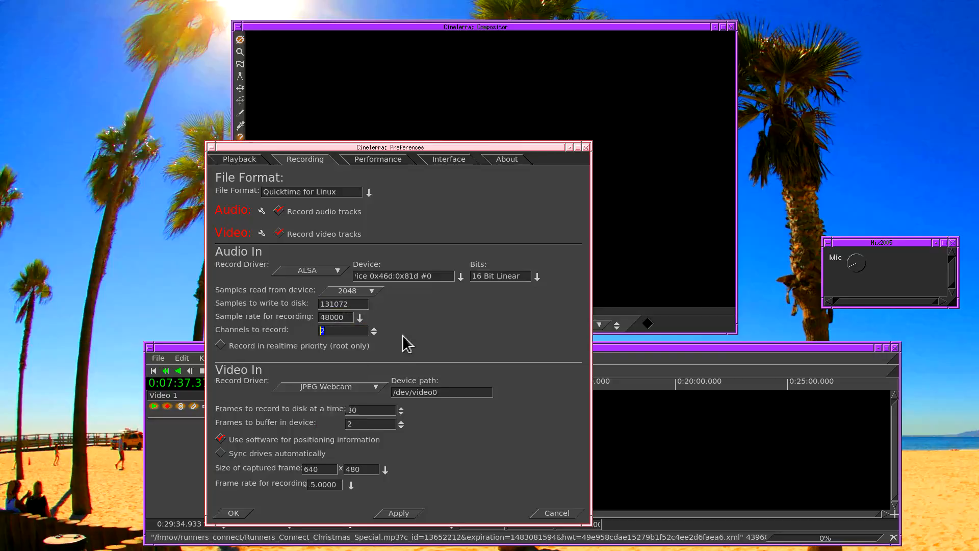
mouse_move(337, 387)
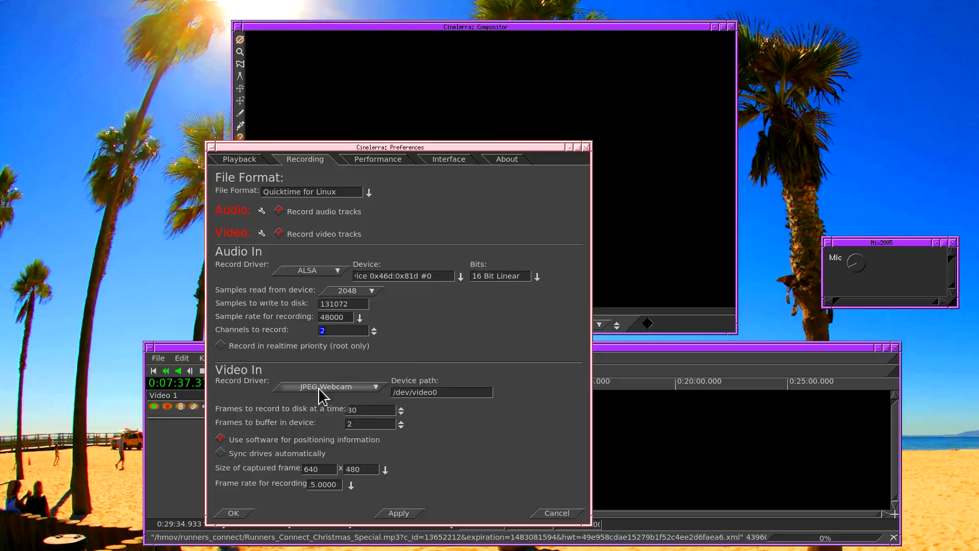
Confirm the JPEG Webcam driver at /dev/video0 with buffered frames, then view Playback preferences
click(327, 387)
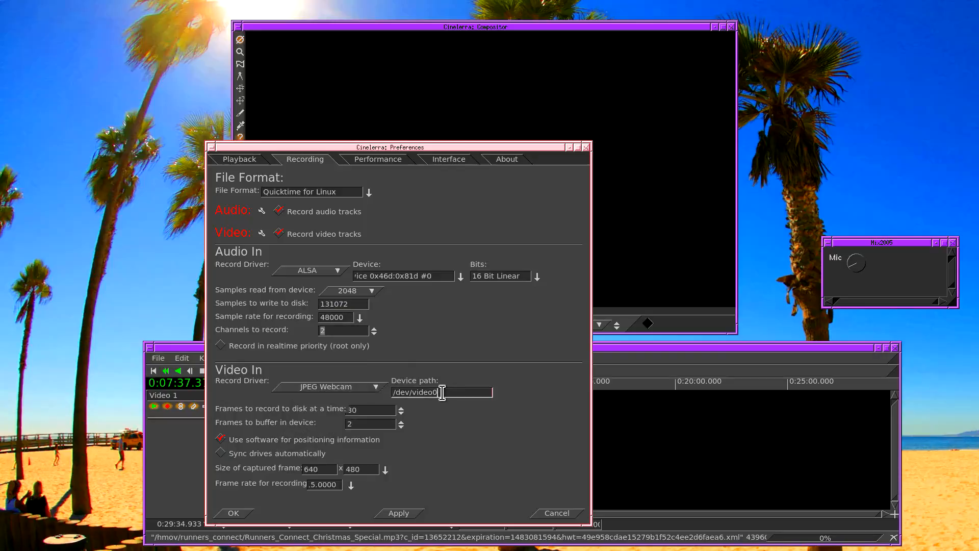
double_click(416, 392)
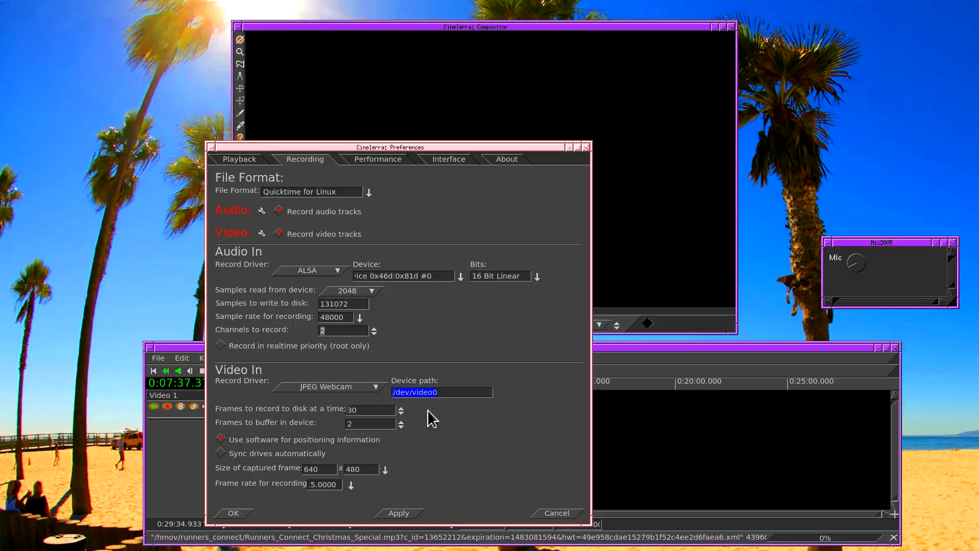
click(366, 410)
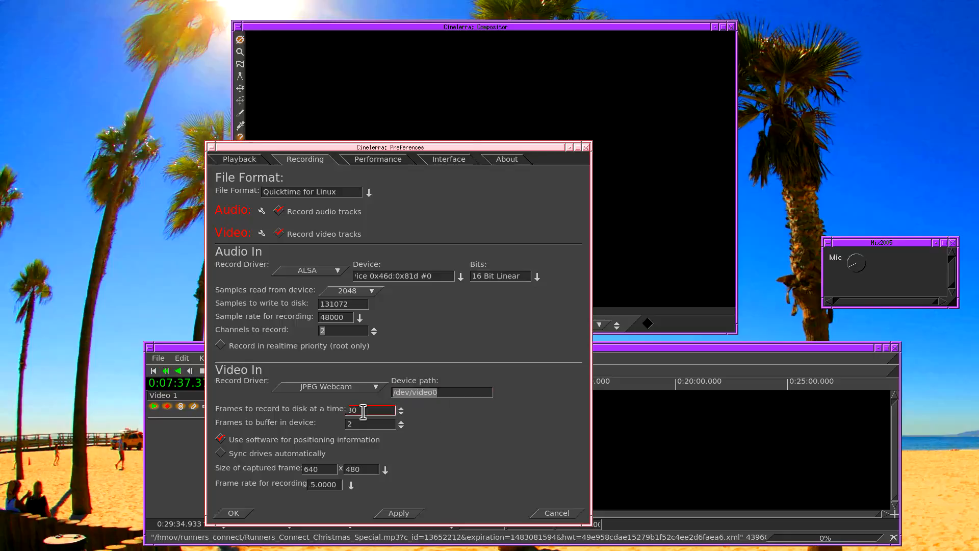
click(369, 424)
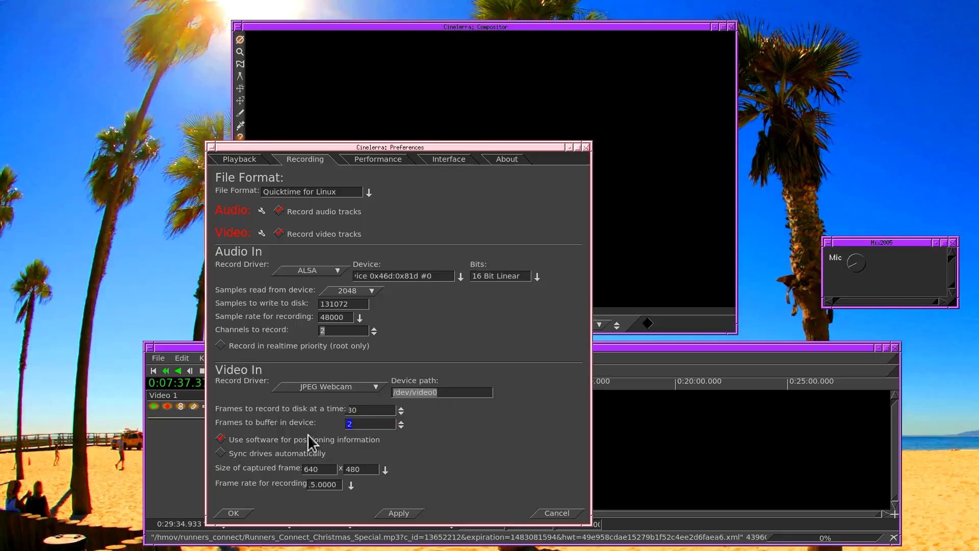
click(318, 469)
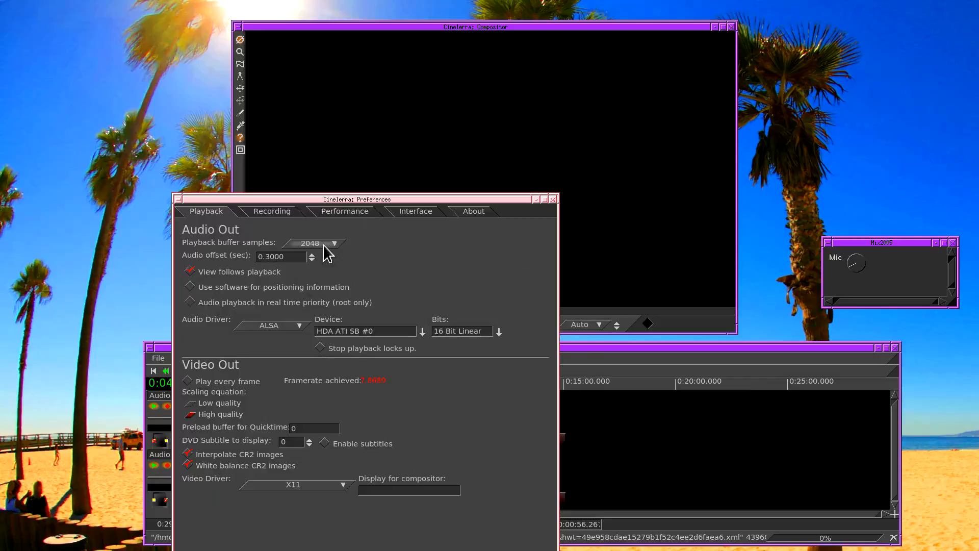
Accept the Preferences with OK and move the playhead near the timeline start
click(331, 242)
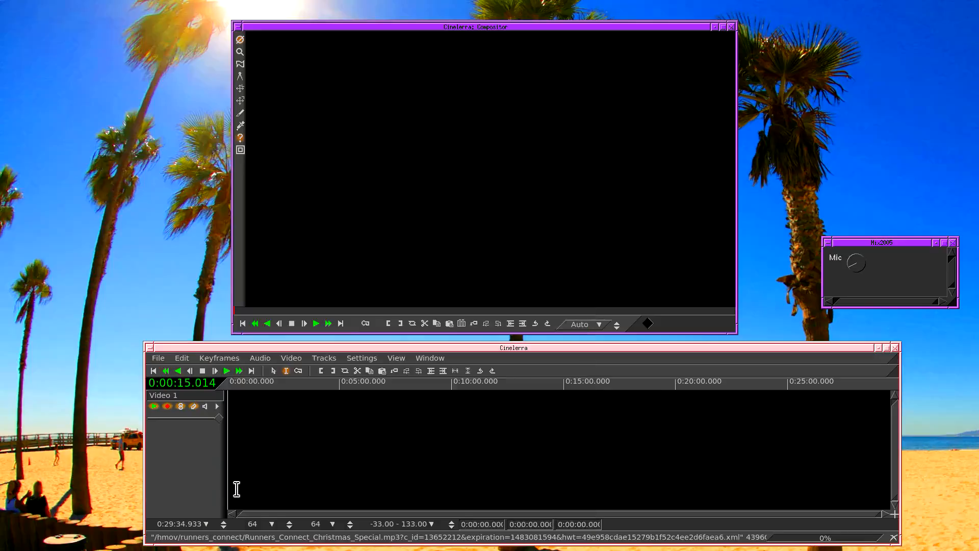
click(166, 370)
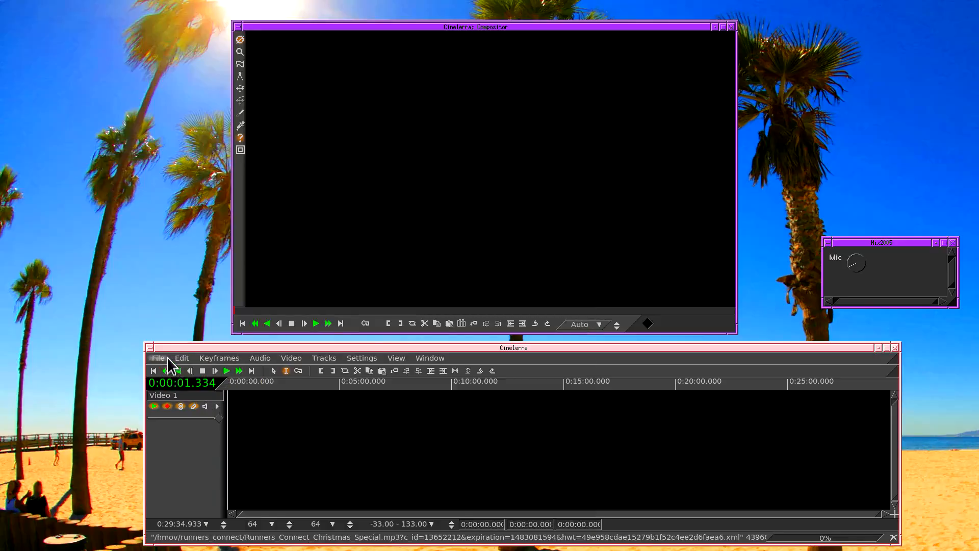
Choose File > Record to show the live webcam and batch settings
click(157, 358)
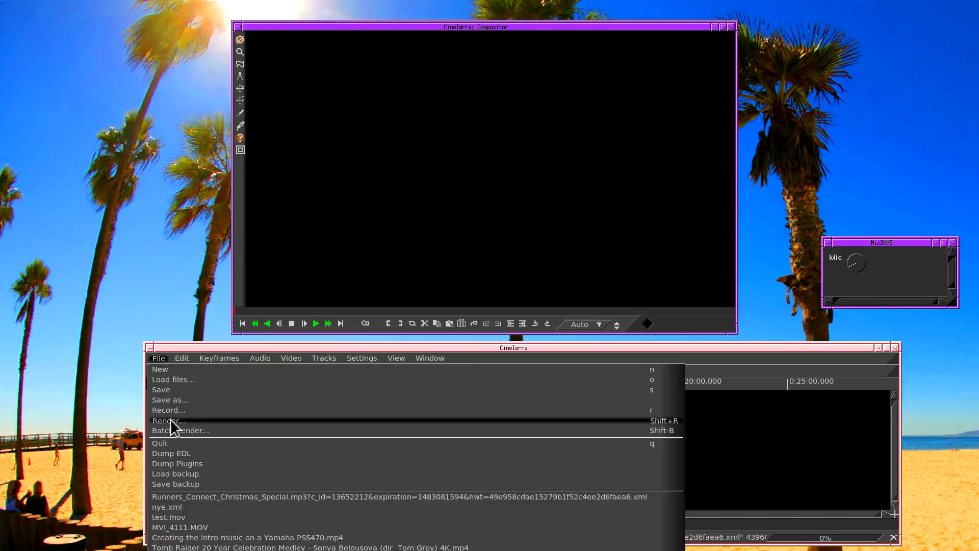
mouse_move(175, 415)
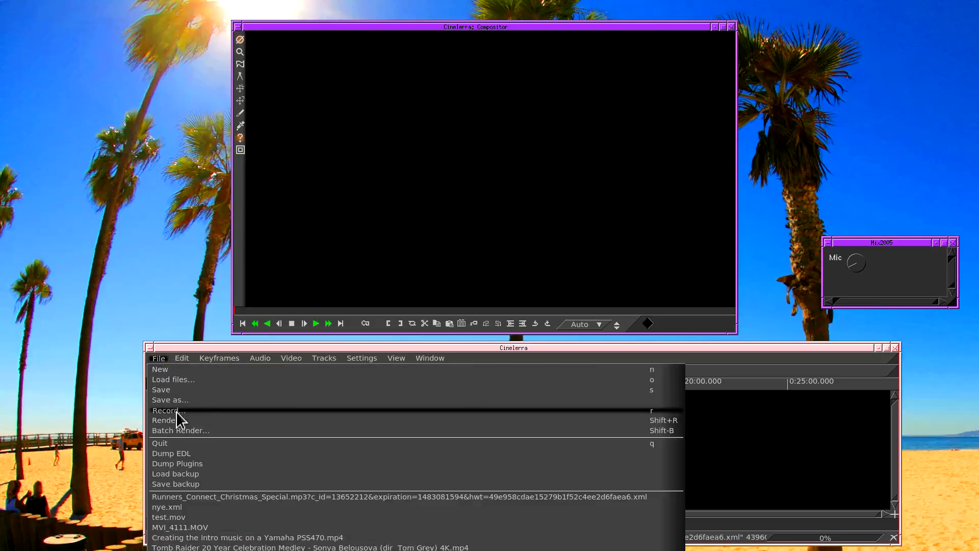
click(167, 410)
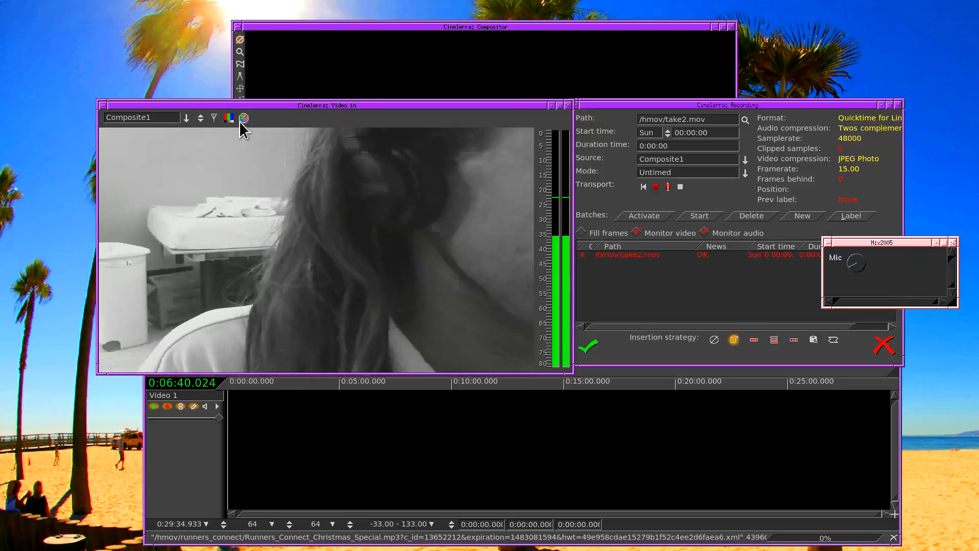
mouse_move(243, 117)
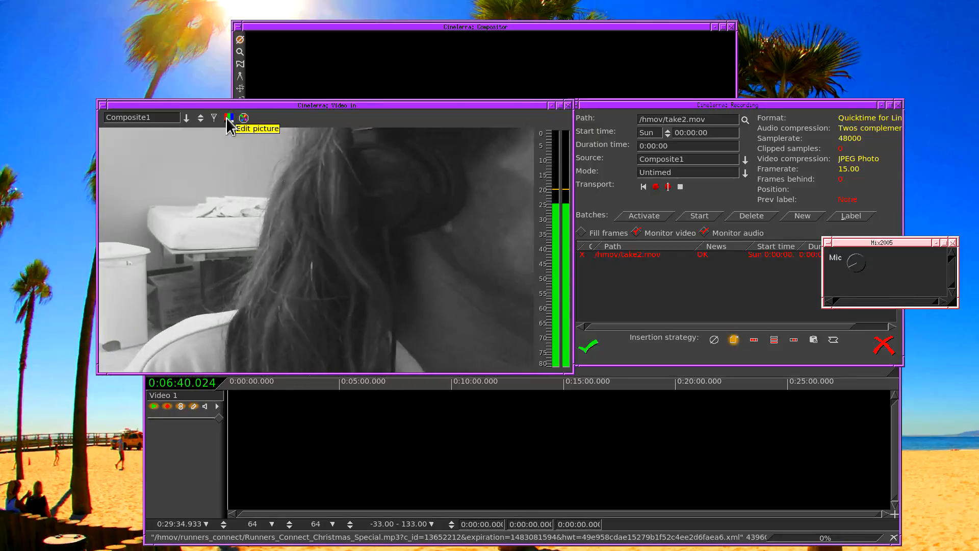
Open the Edit picture controls in Video In and adjust a webcam setting
click(243, 118)
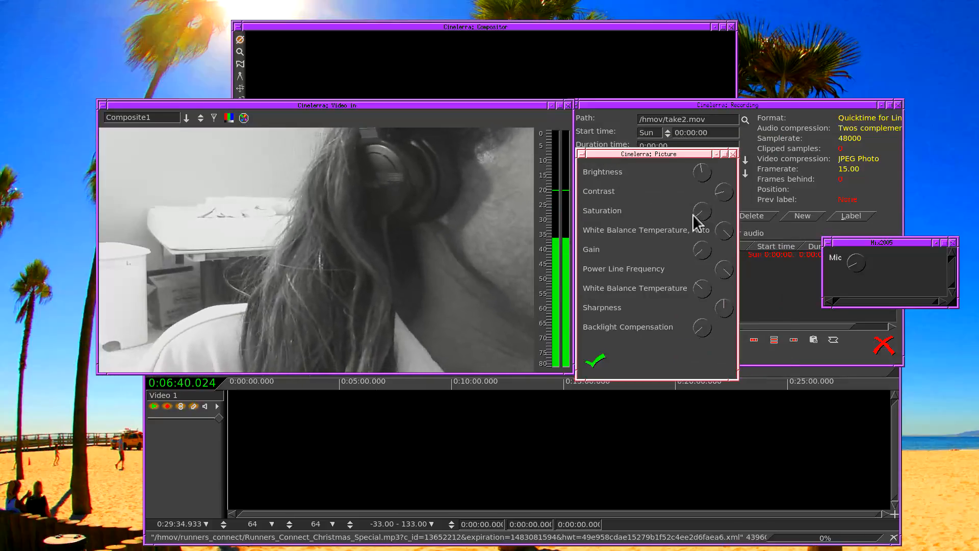
click(700, 210)
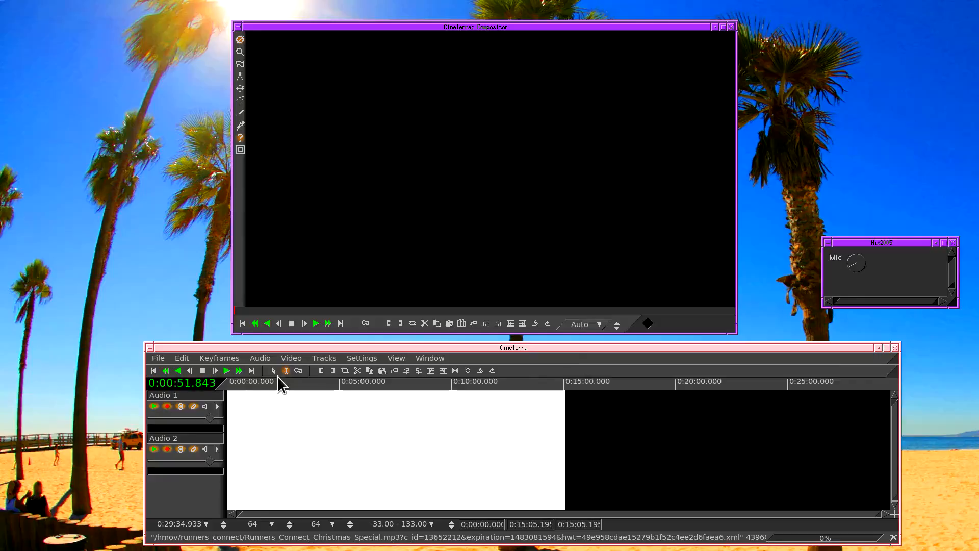
Attach the Live Audio effect through Audio > Attach Effect
click(260, 358)
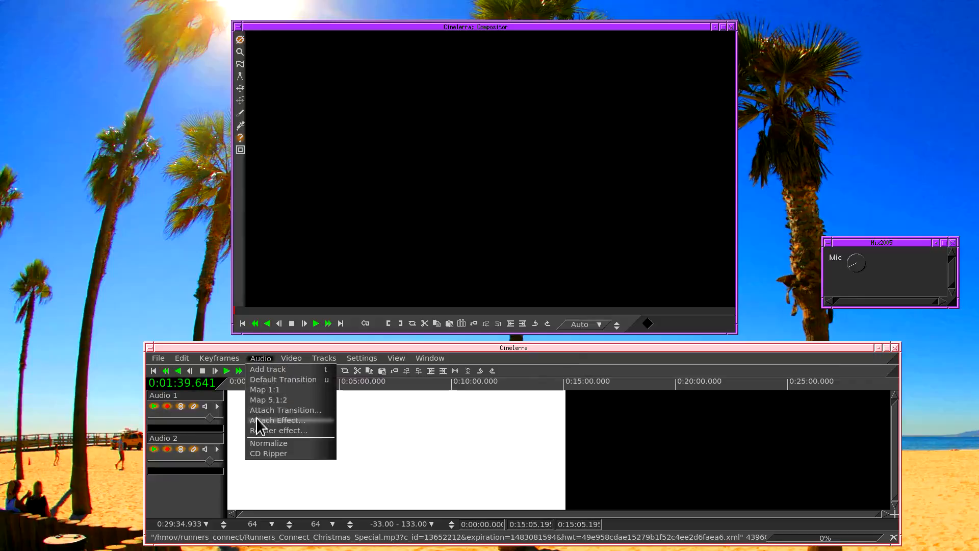
click(284, 420)
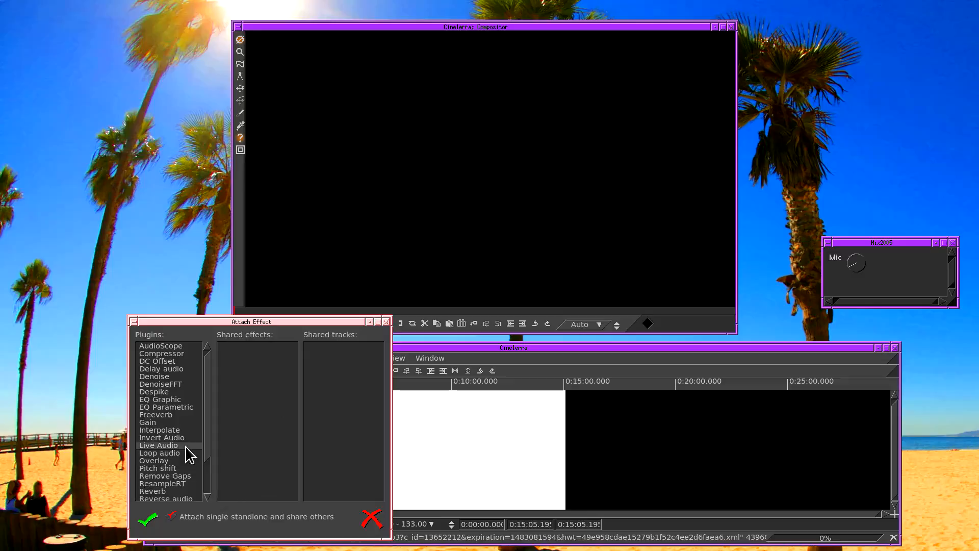
click(159, 445)
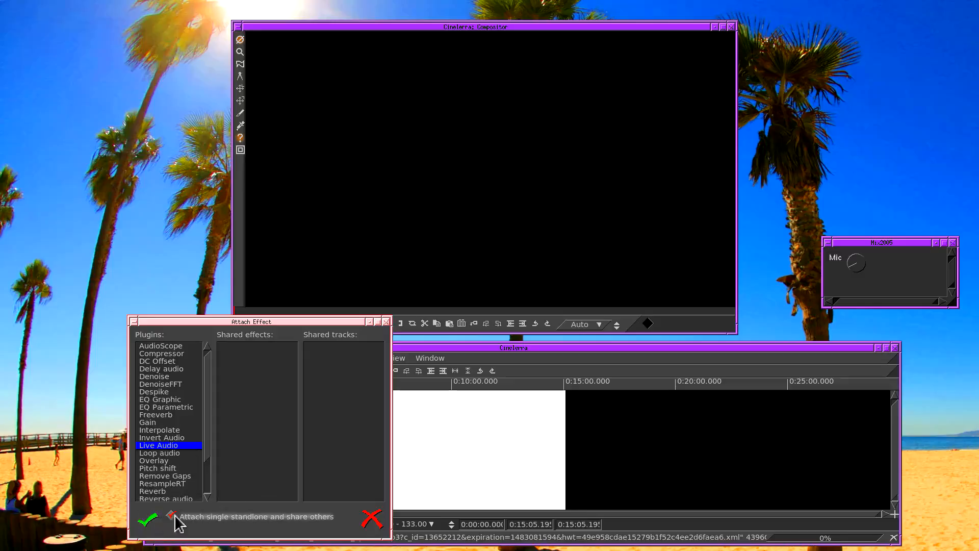
mouse_move(209, 526)
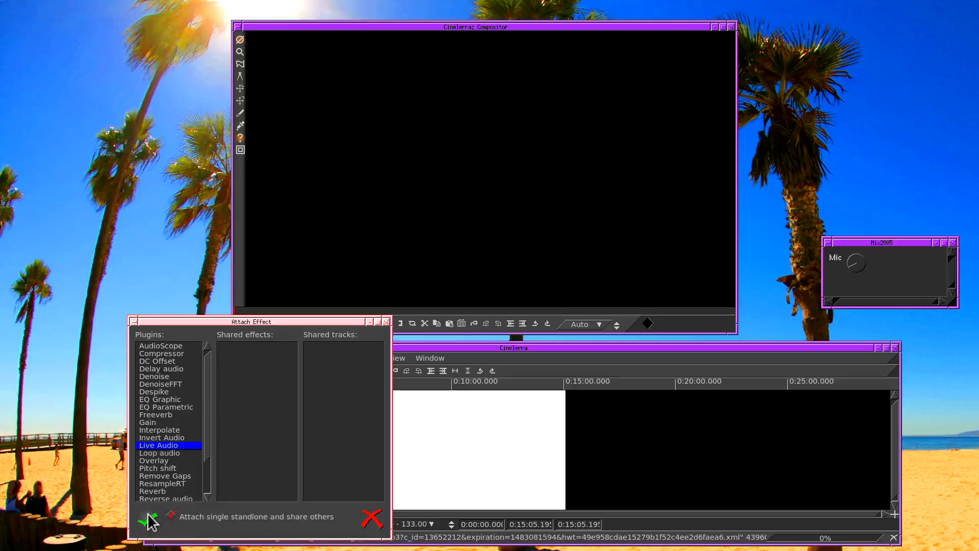
click(144, 520)
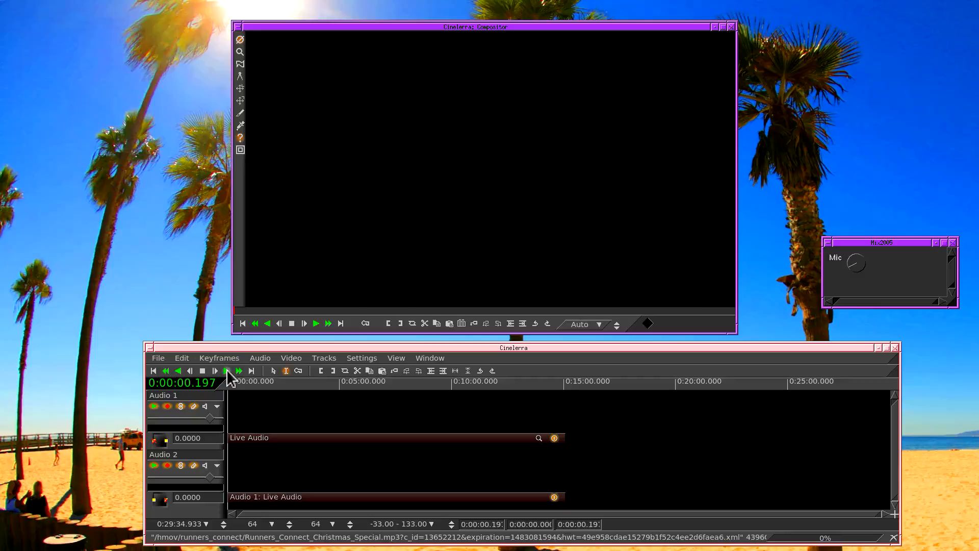
Start playback to watch microphone levels on both audio track meters
click(315, 323)
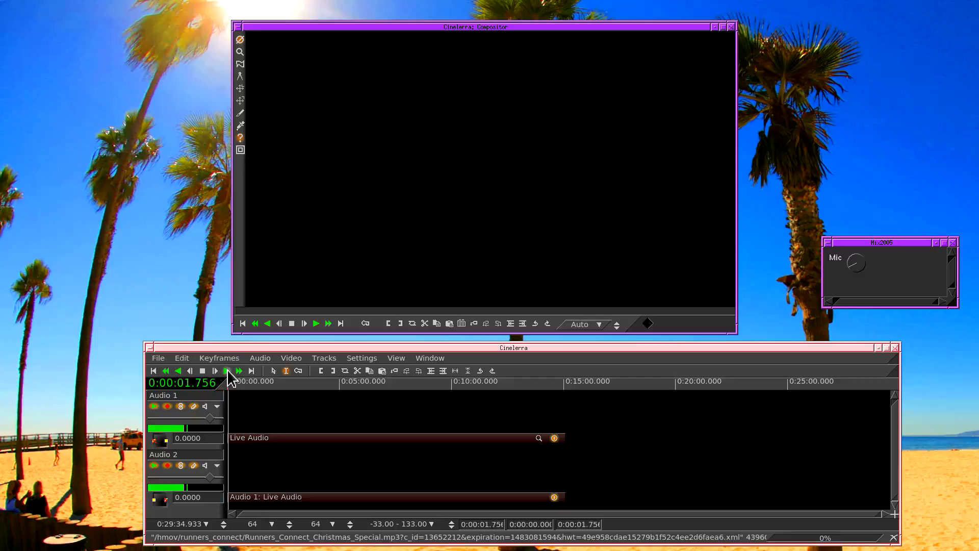
click(315, 323)
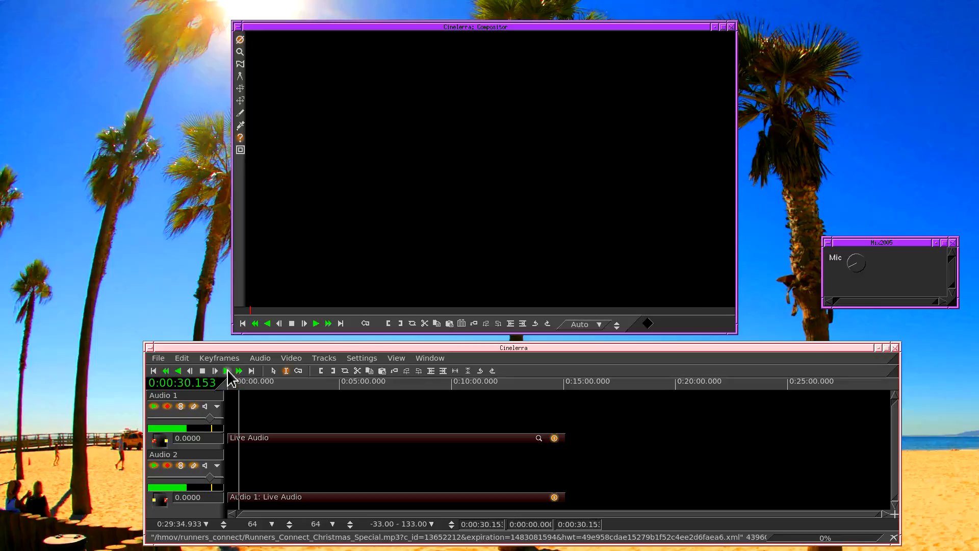
click(259, 358)
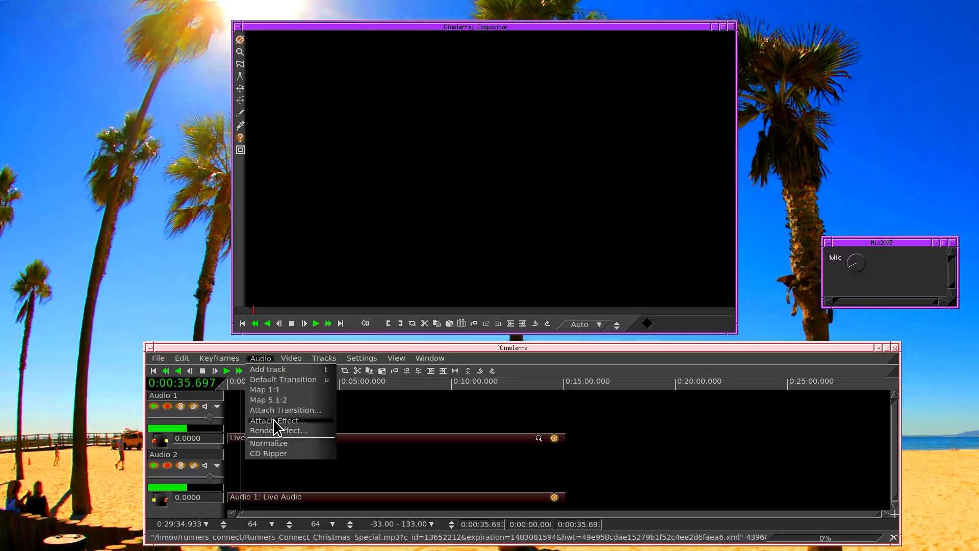
click(279, 419)
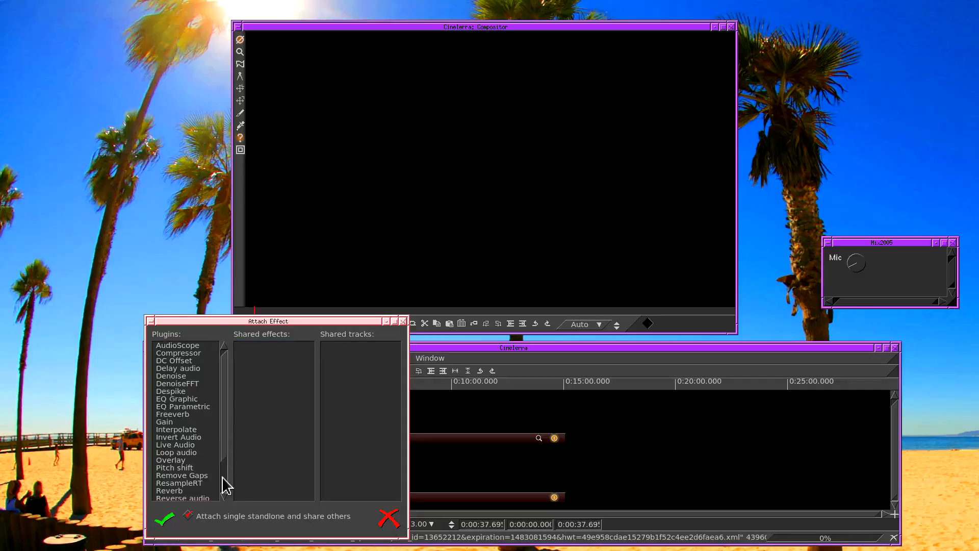
click(169, 490)
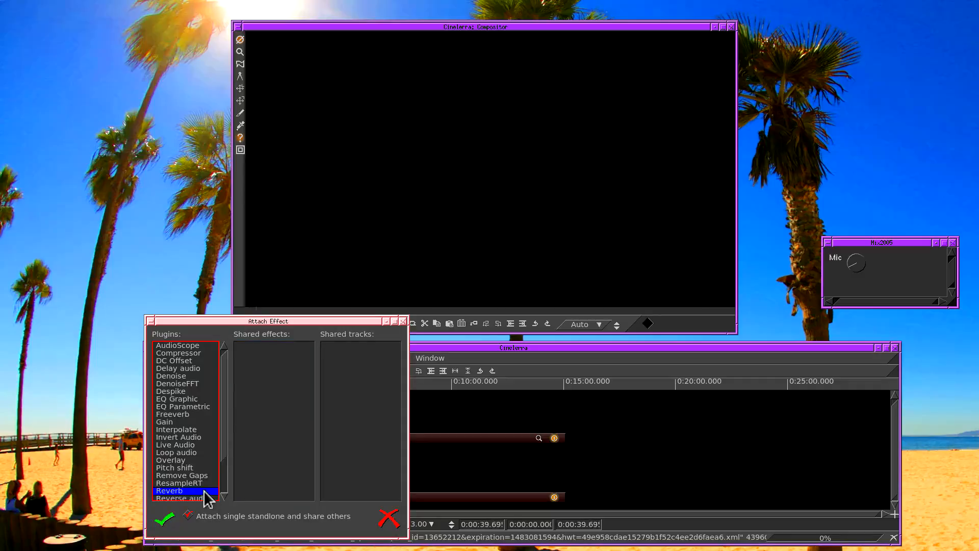
click(164, 519)
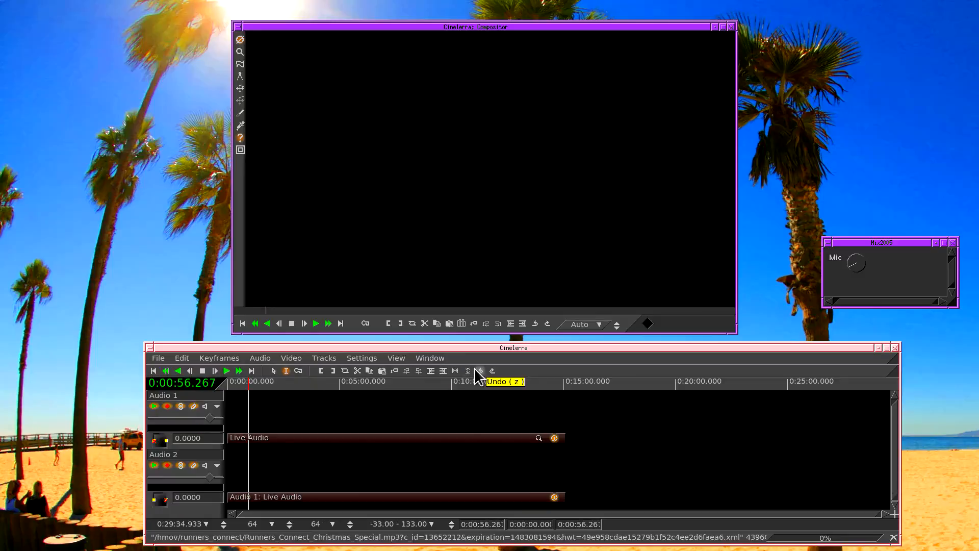
Attach the Compressor effect to Audio 1 through Audio > Attach Effect
click(260, 358)
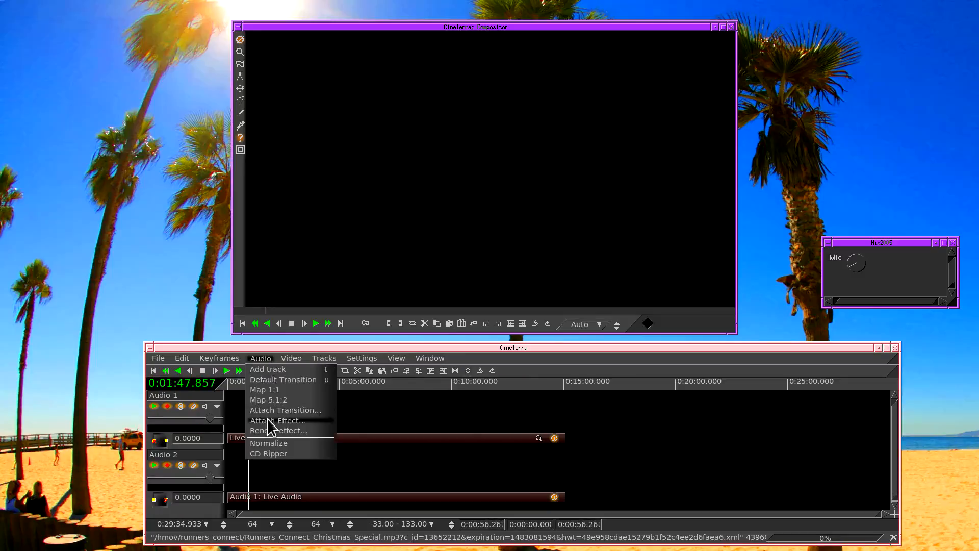
click(279, 420)
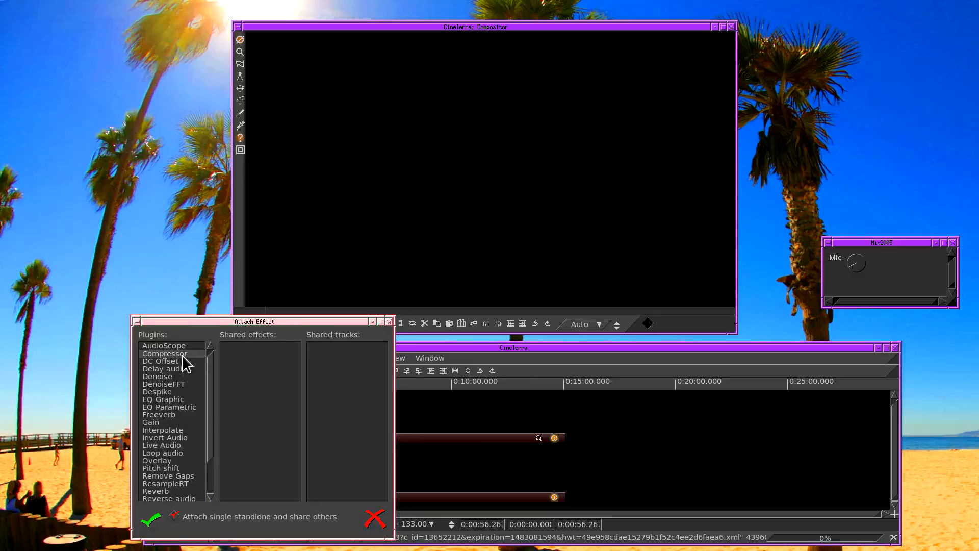
click(150, 519)
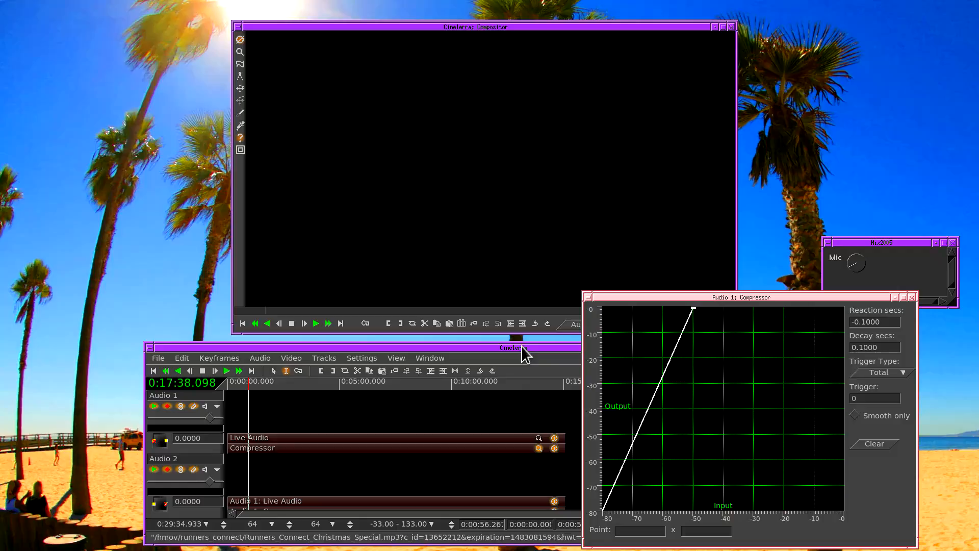
mouse_move(870, 339)
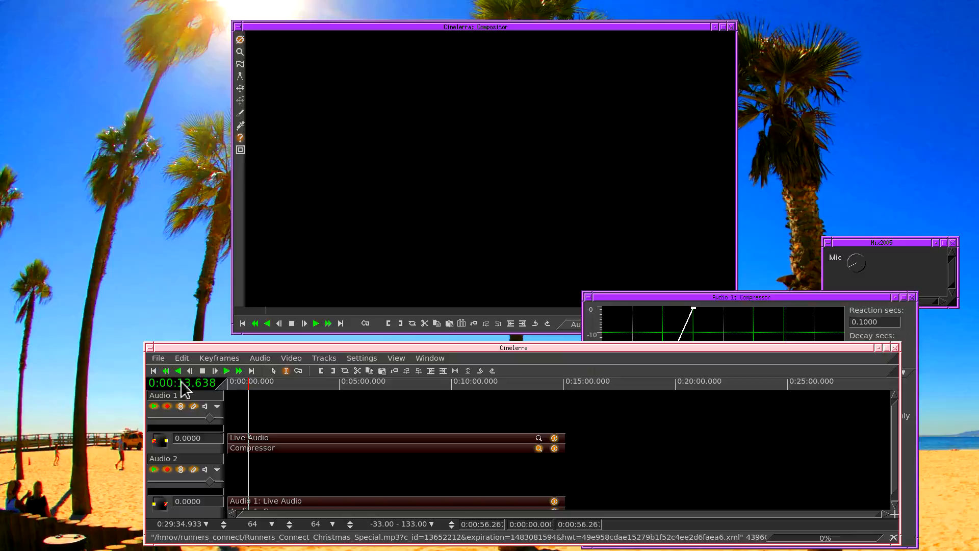
Toggle playback to monitor the compressed microphone, then close the Compressor window
click(226, 370)
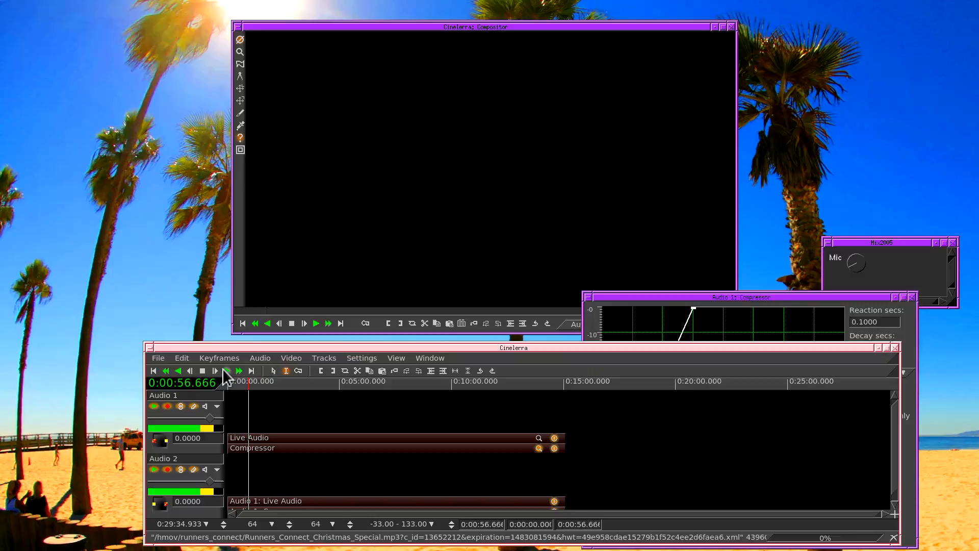
click(316, 323)
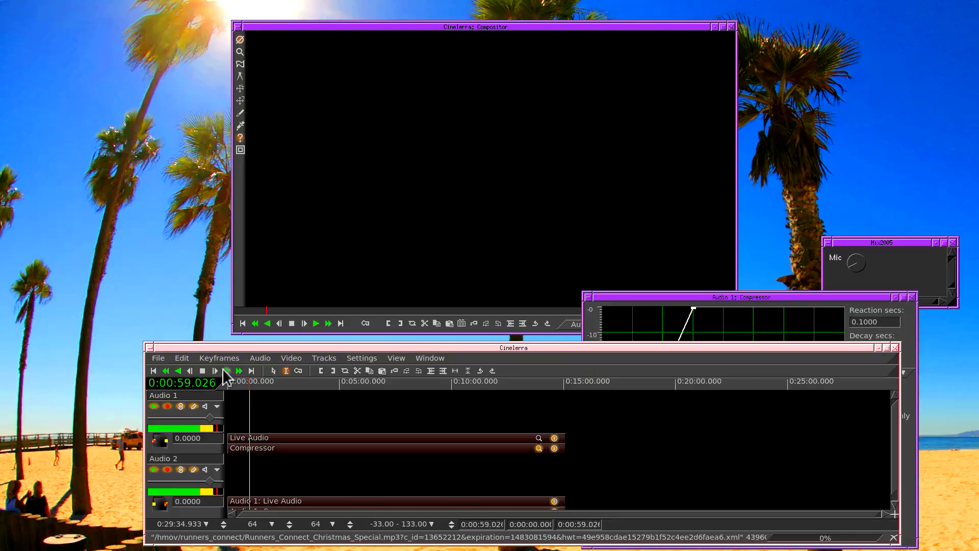
click(315, 323)
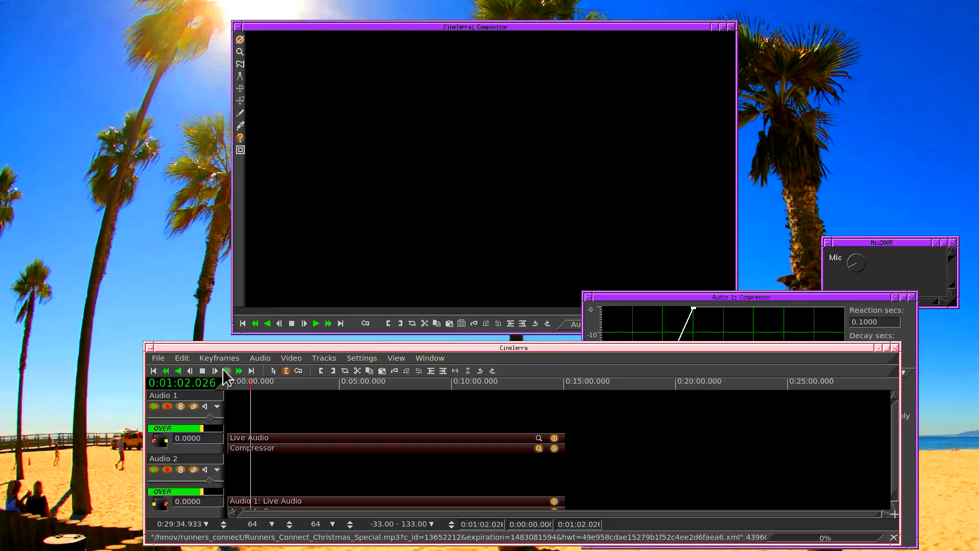
click(315, 323)
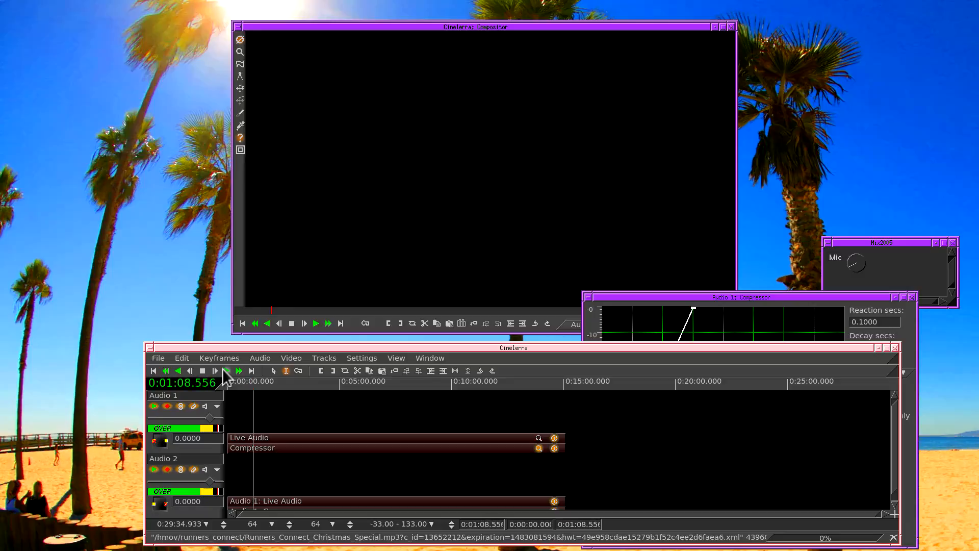
click(315, 322)
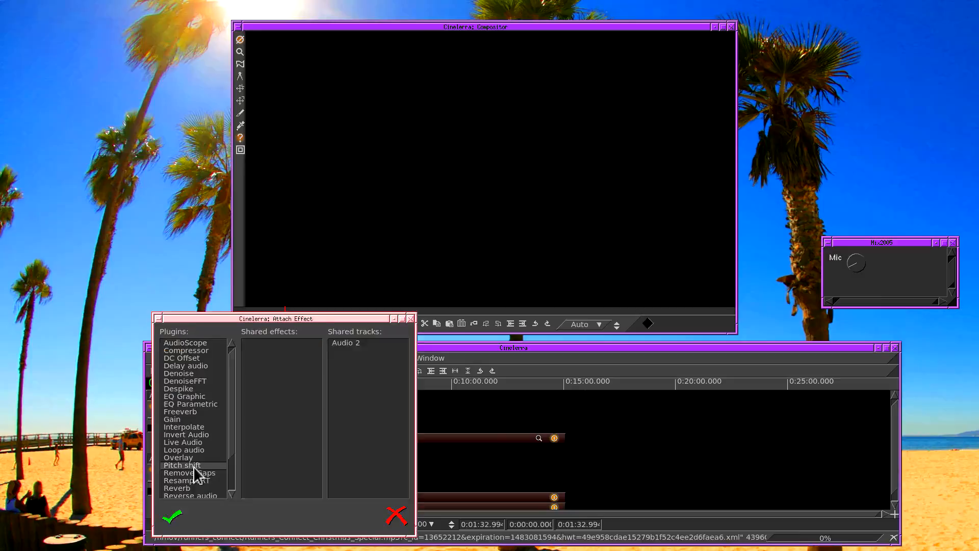
Replace Audio 1's Compressor with Pitch shift and set its scale to 1.50
click(181, 465)
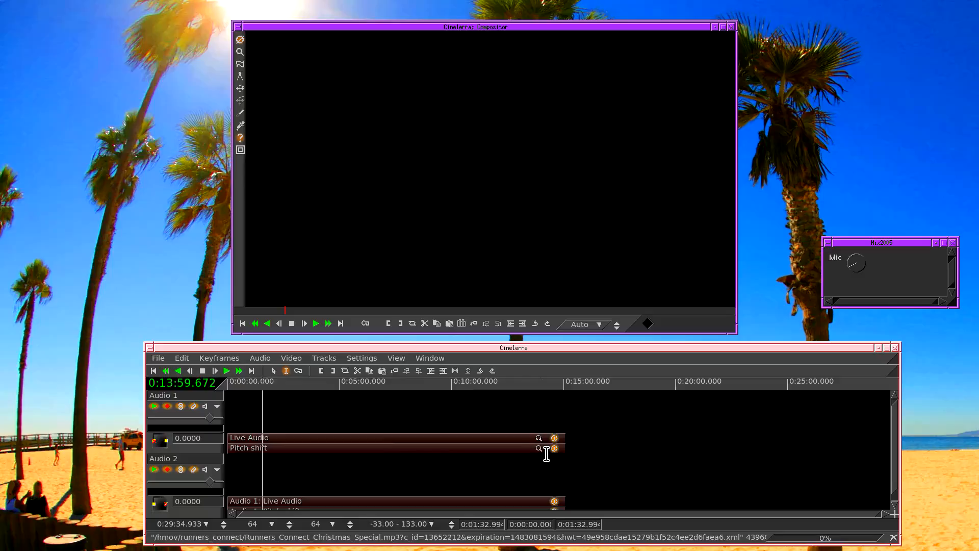
click(539, 448)
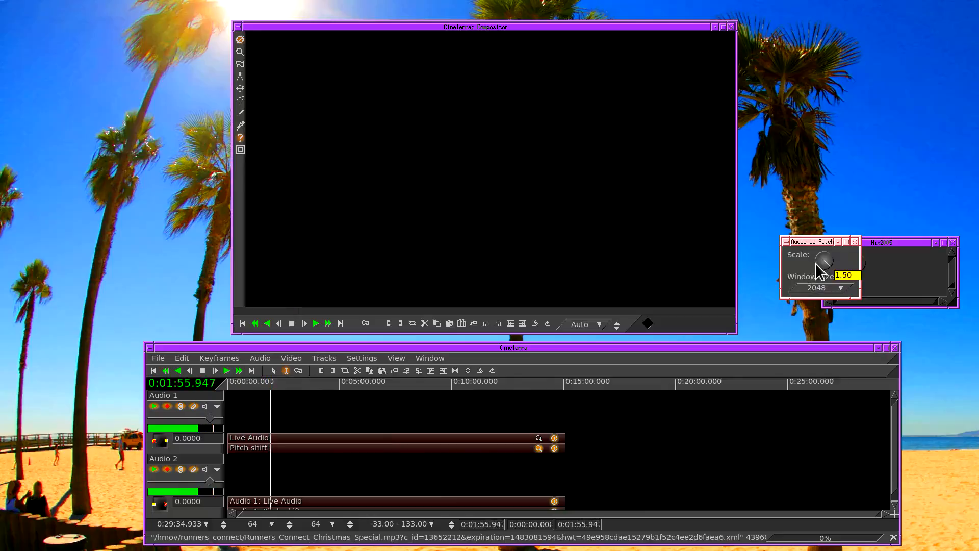
drag(824, 261, 846, 284)
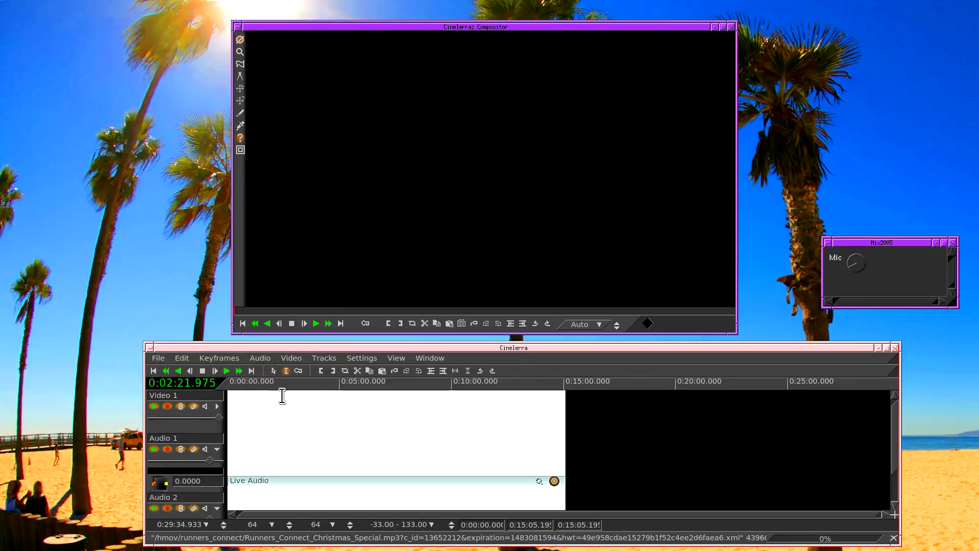
Attach an effect to the Video 1 track, scrolling the effect list toward Live Video
right_click(280, 400)
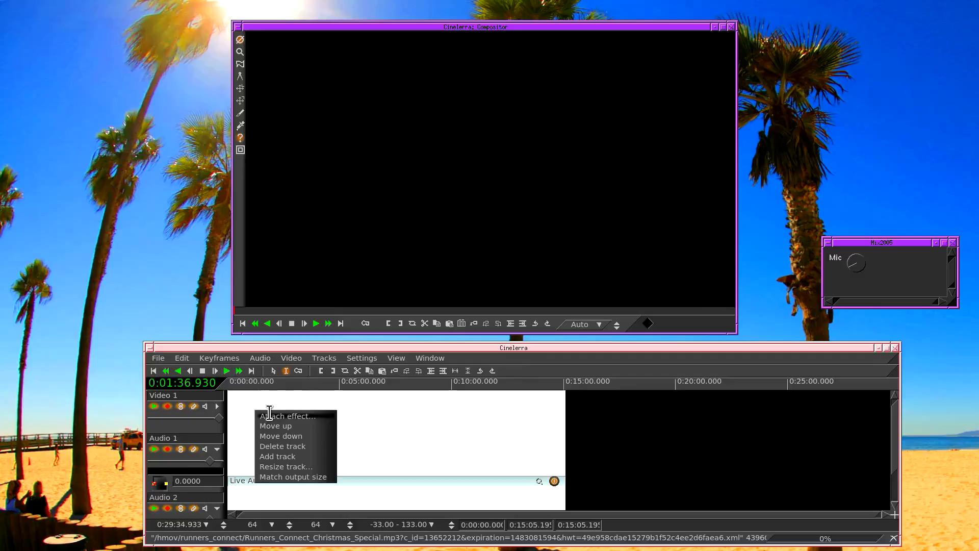
click(286, 415)
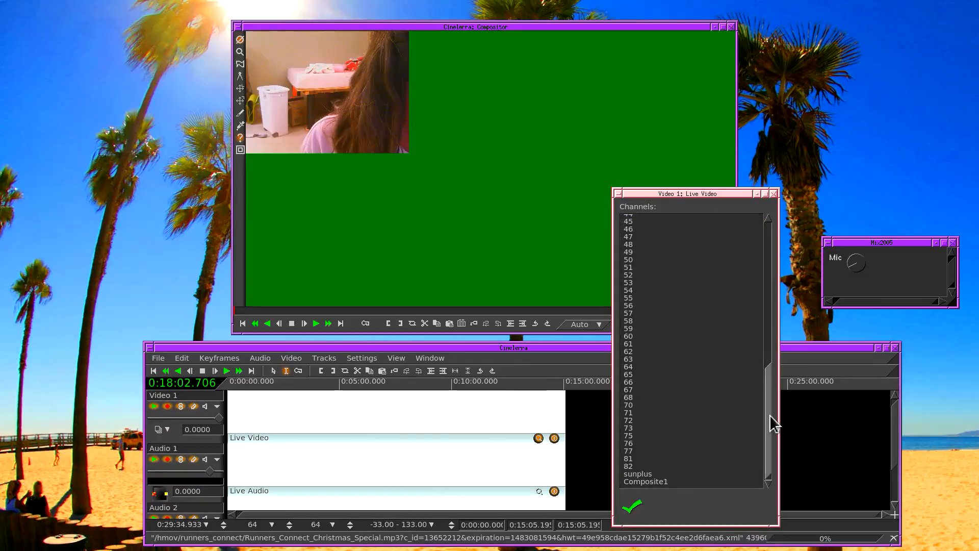
scroll(down, 3)
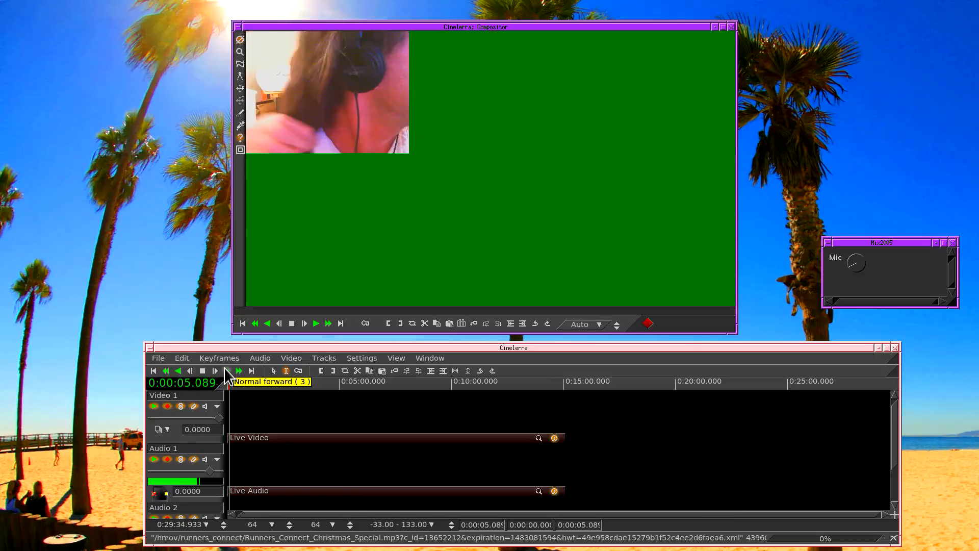
click(315, 322)
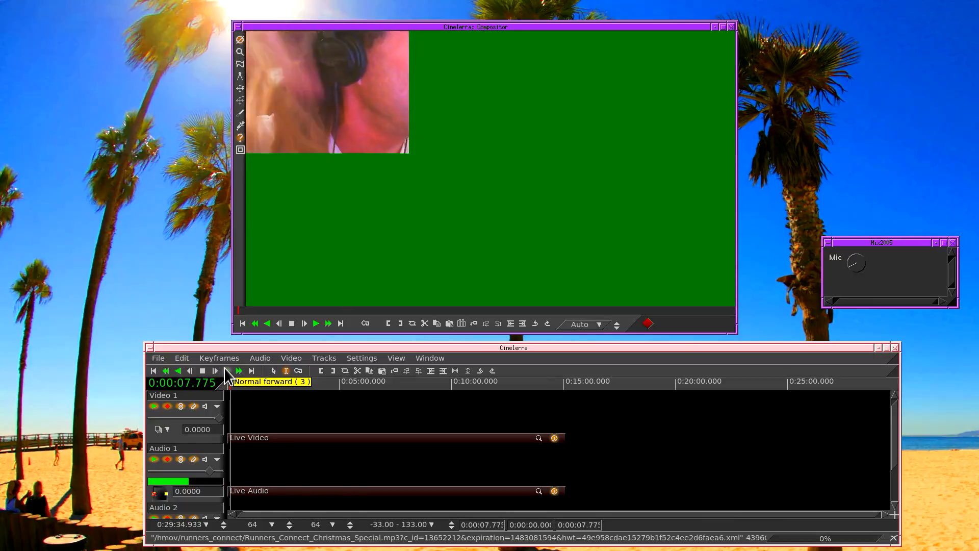
click(315, 323)
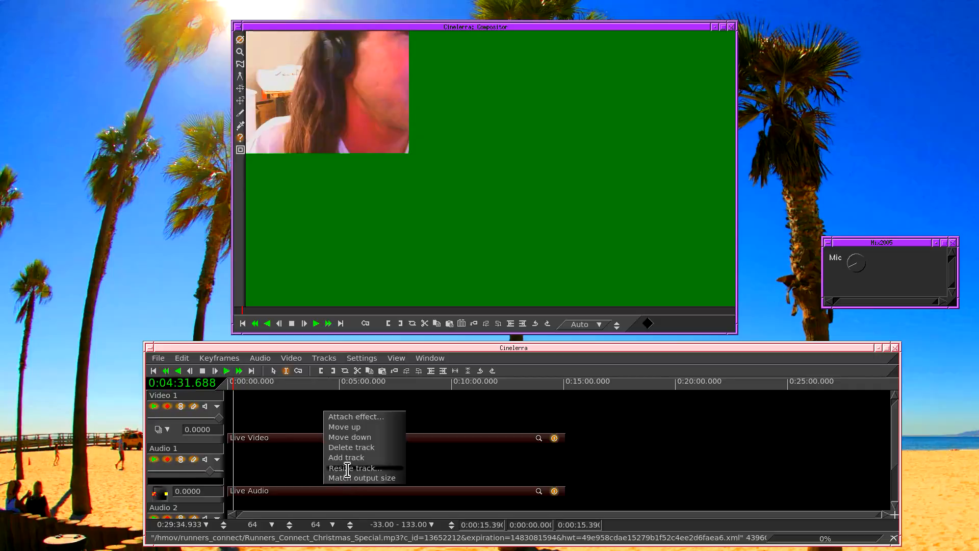
click(355, 467)
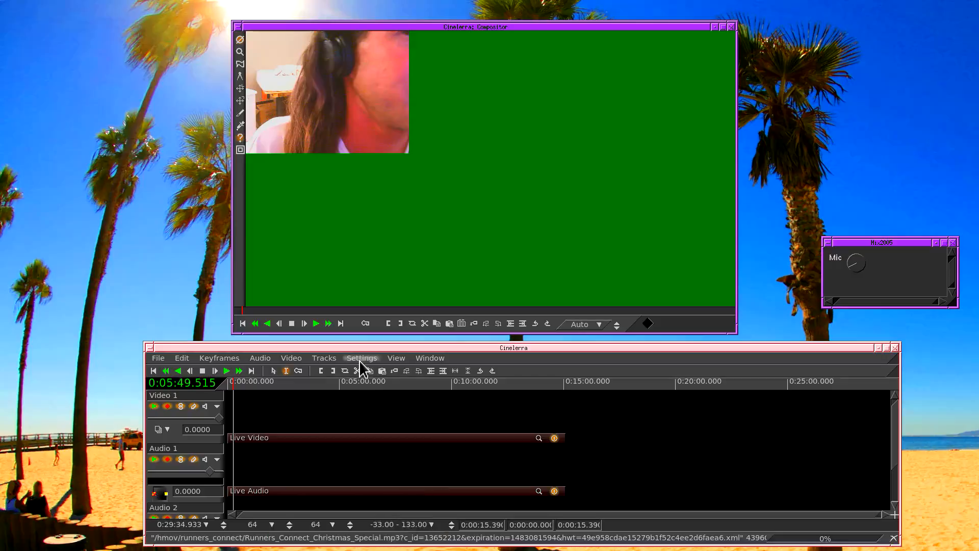
Review the project format, then set Recording preferences captured frame size to 1280 x 960
click(361, 358)
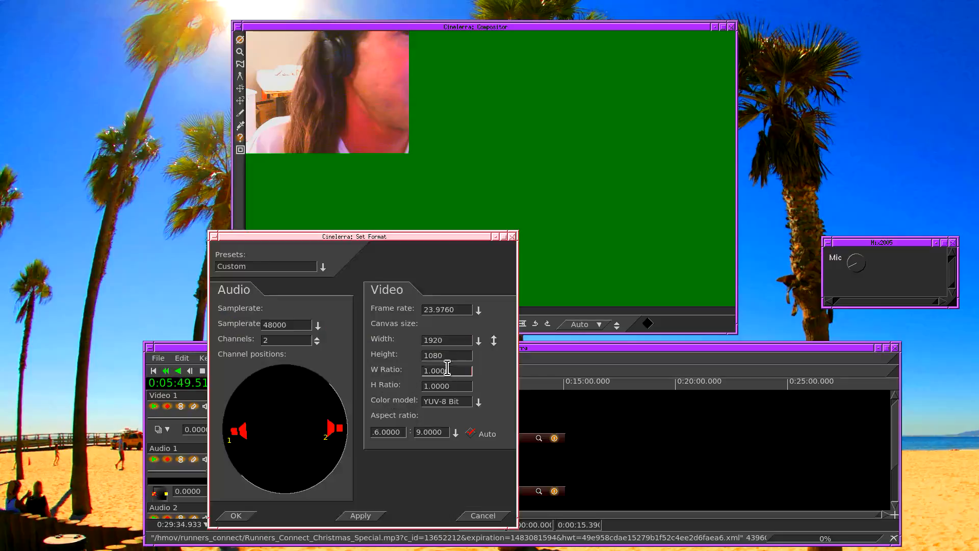
click(362, 358)
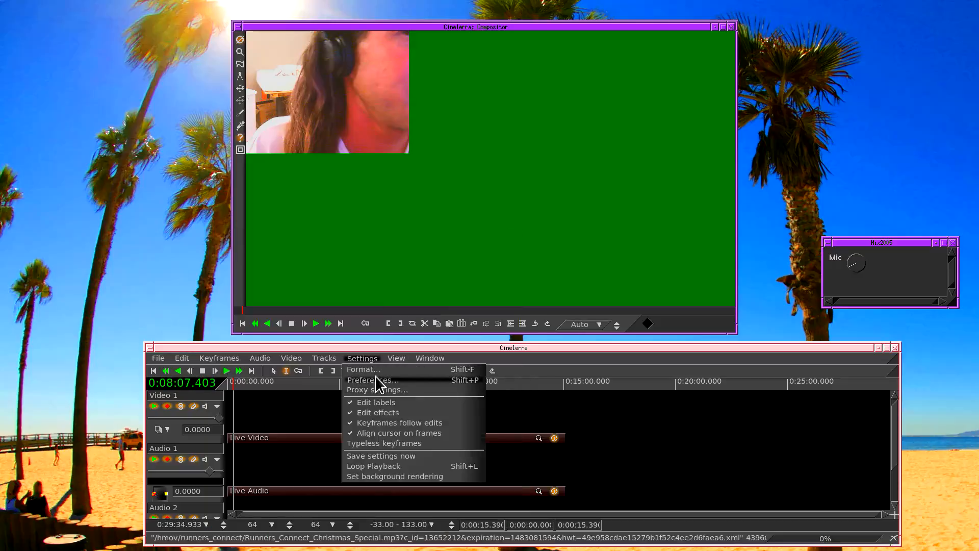
click(372, 379)
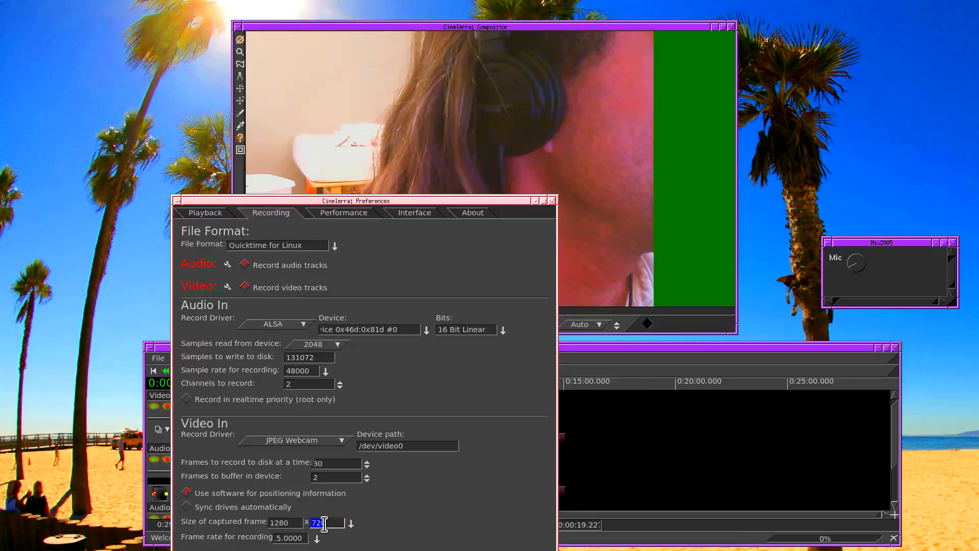
text(960)
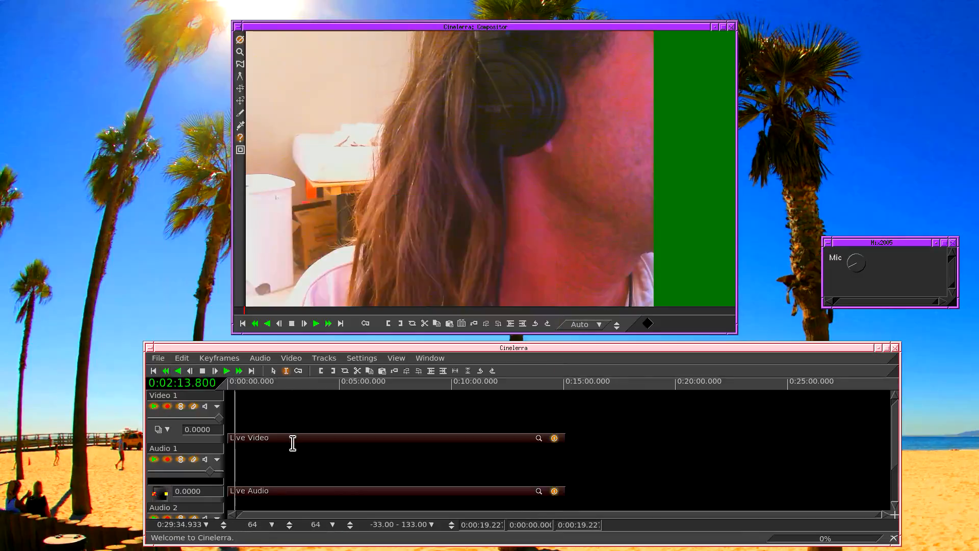
click(157, 358)
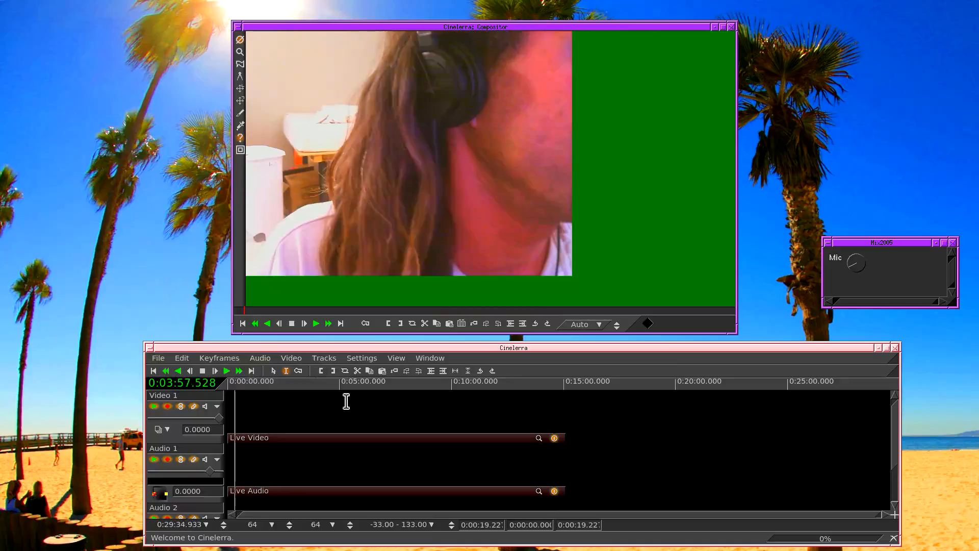
click(238, 370)
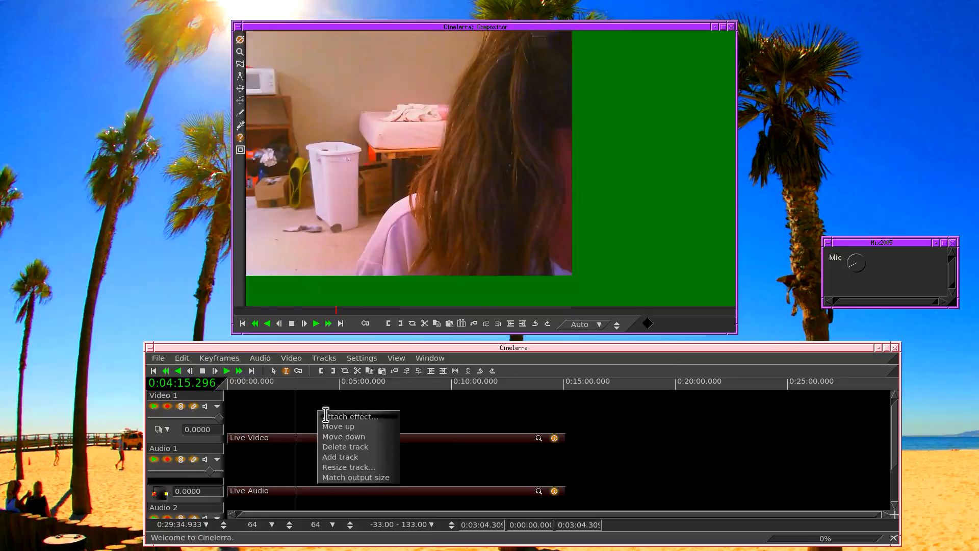
Attach Histogram to Video 1 and set its input levels to 0.139–0.985
click(350, 416)
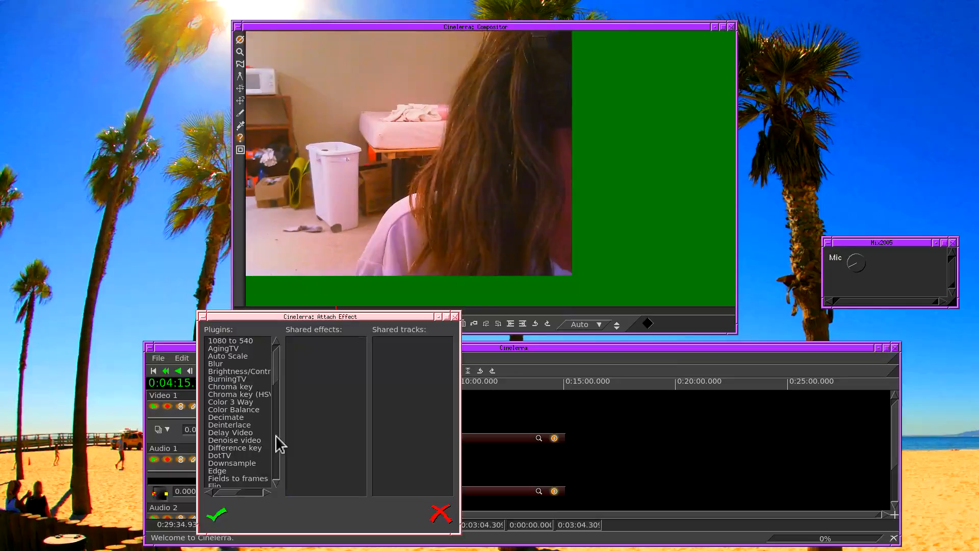
scroll(down, 3)
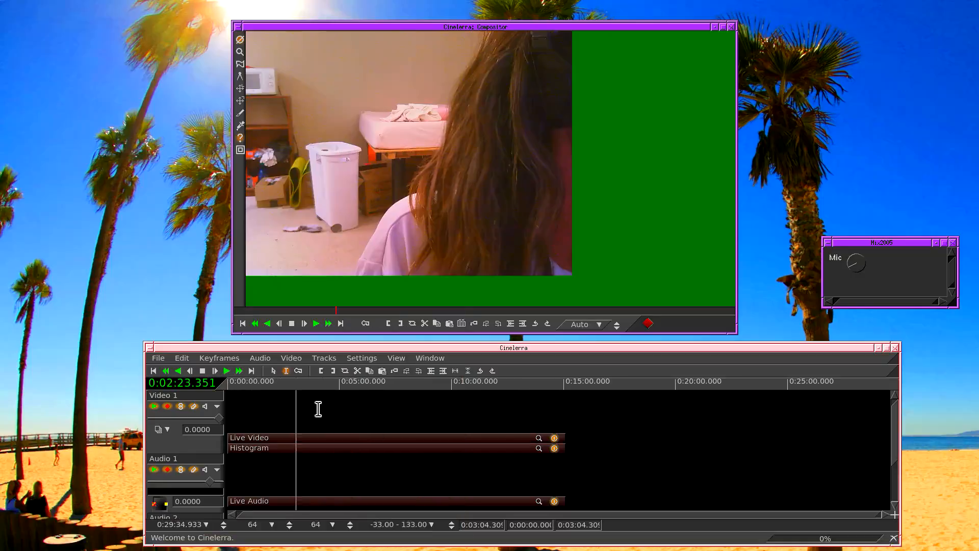
click(539, 448)
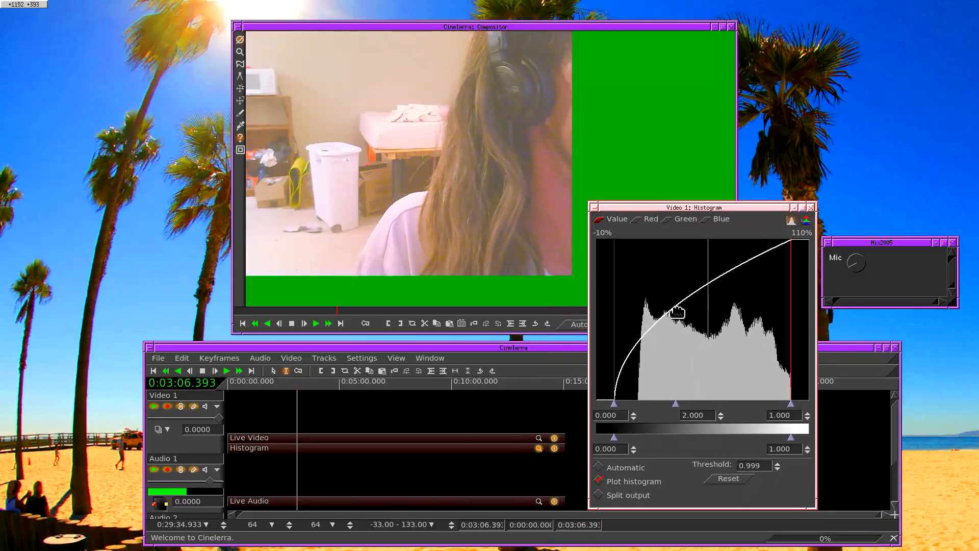
drag(615, 404, 649, 404)
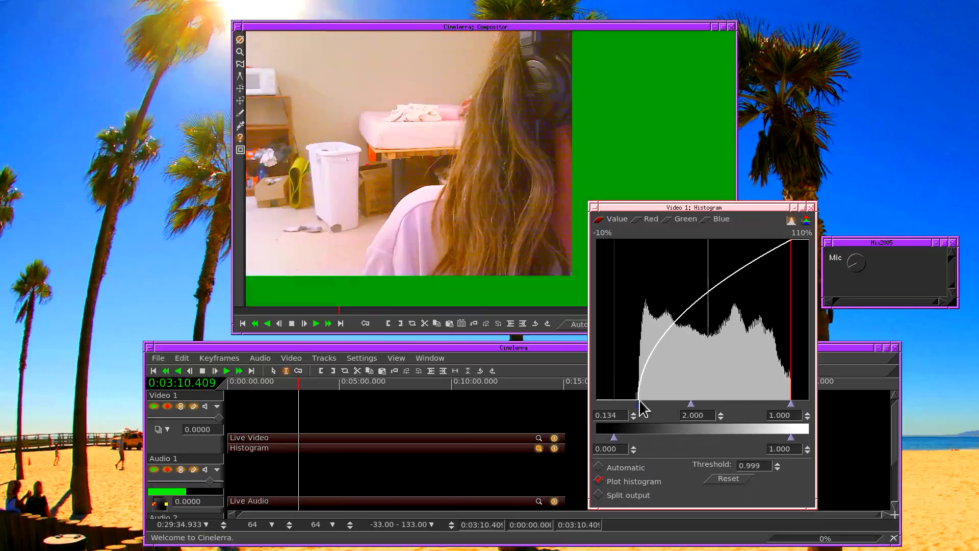
drag(792, 409, 745, 410)
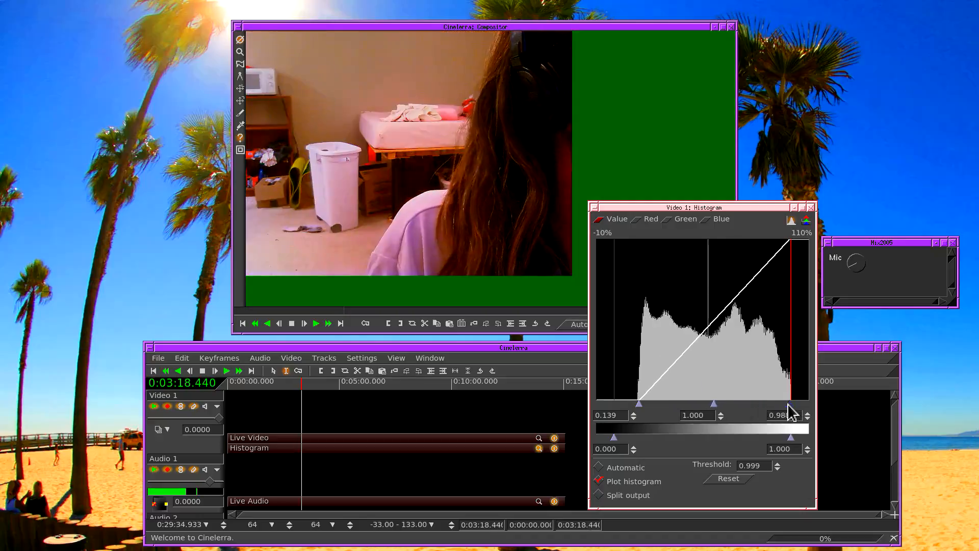
click(315, 324)
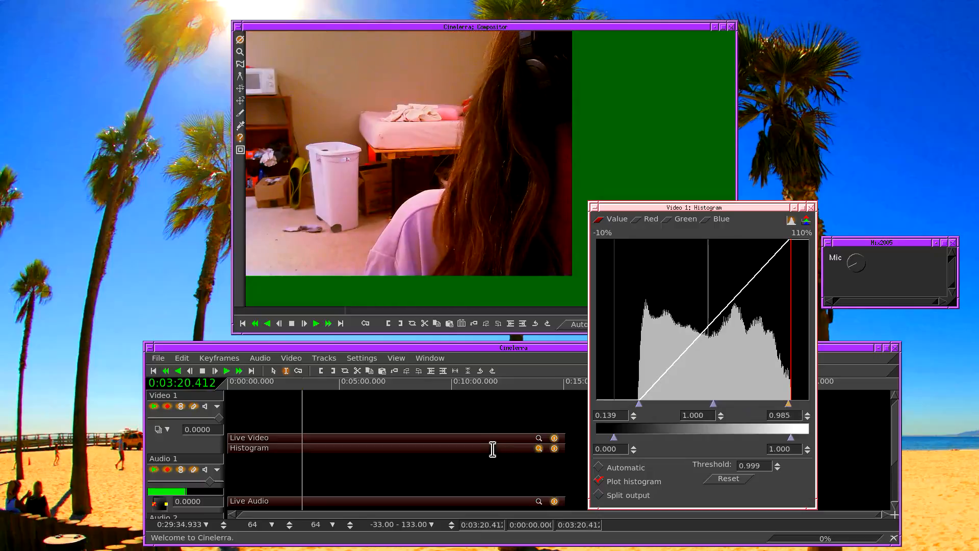